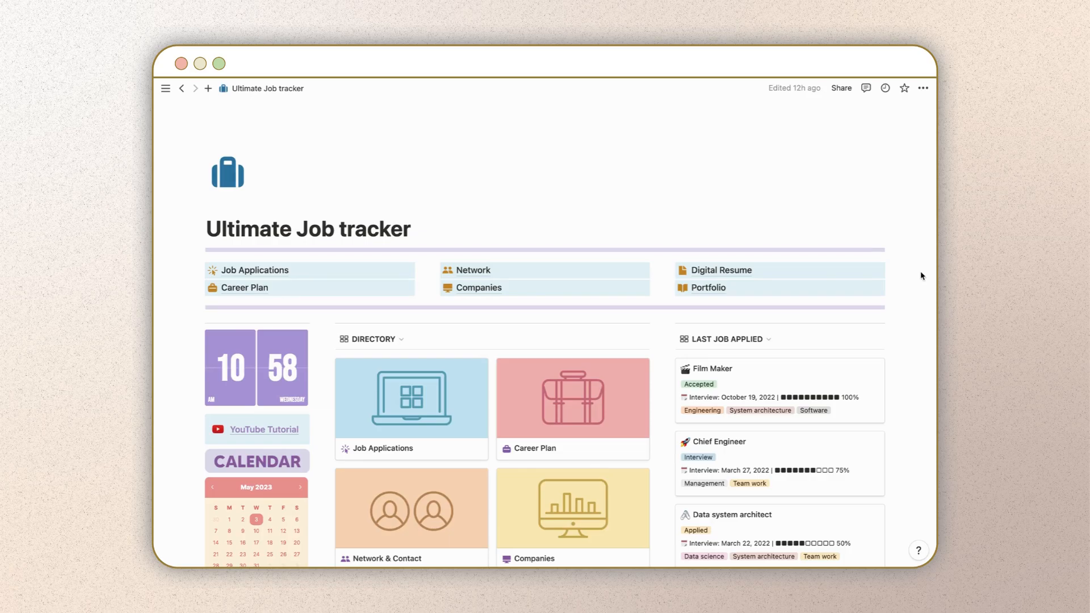
# Browse the job tracker dashboard to locate the Career Plan link
pyautogui.scroll(-3)
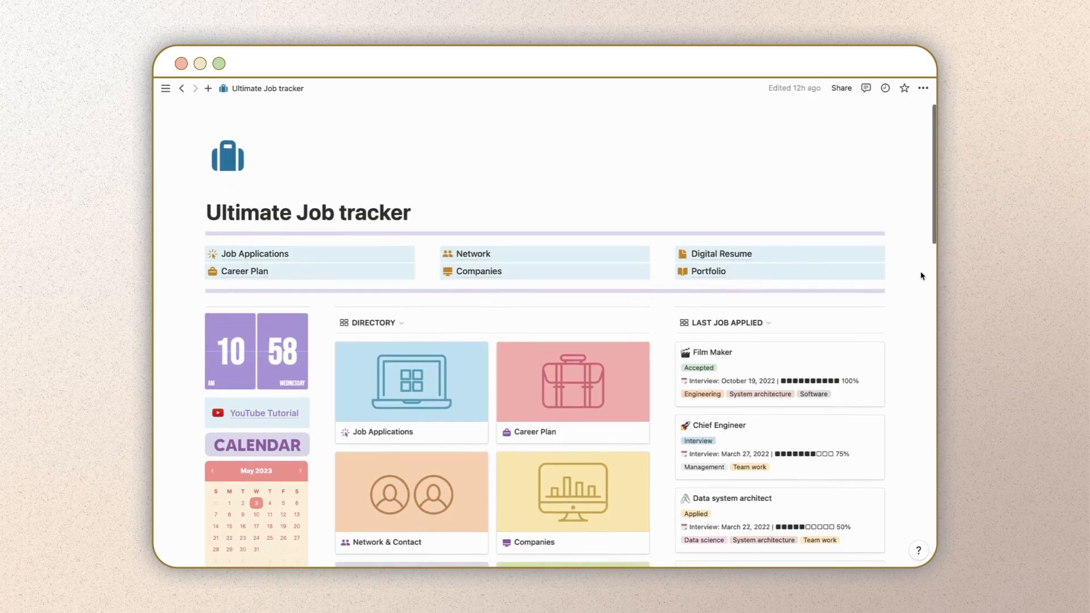
pyautogui.scroll(-3)
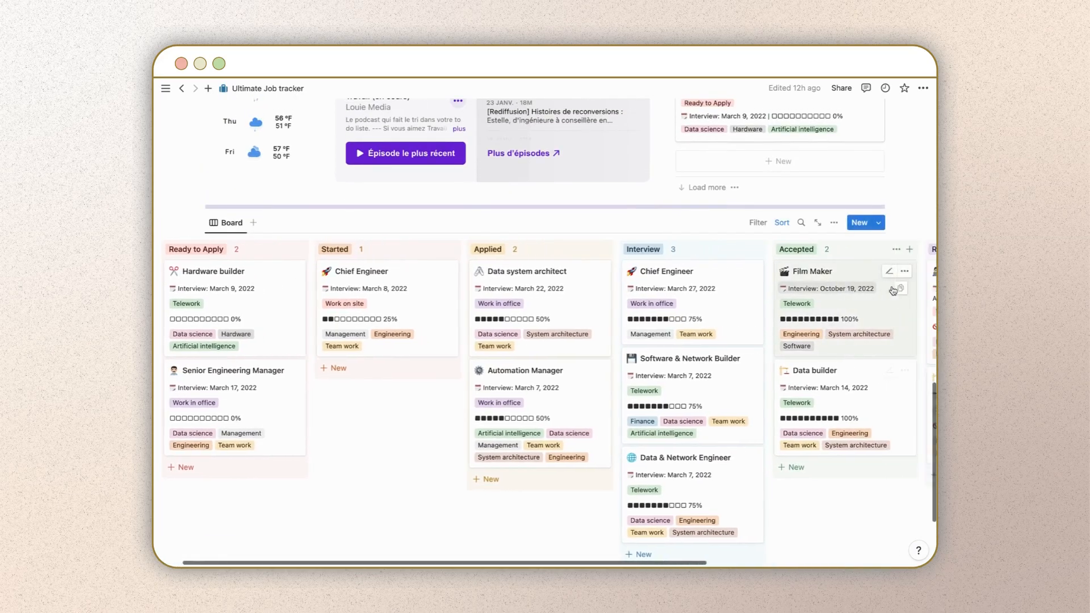
pyautogui.scroll(3)
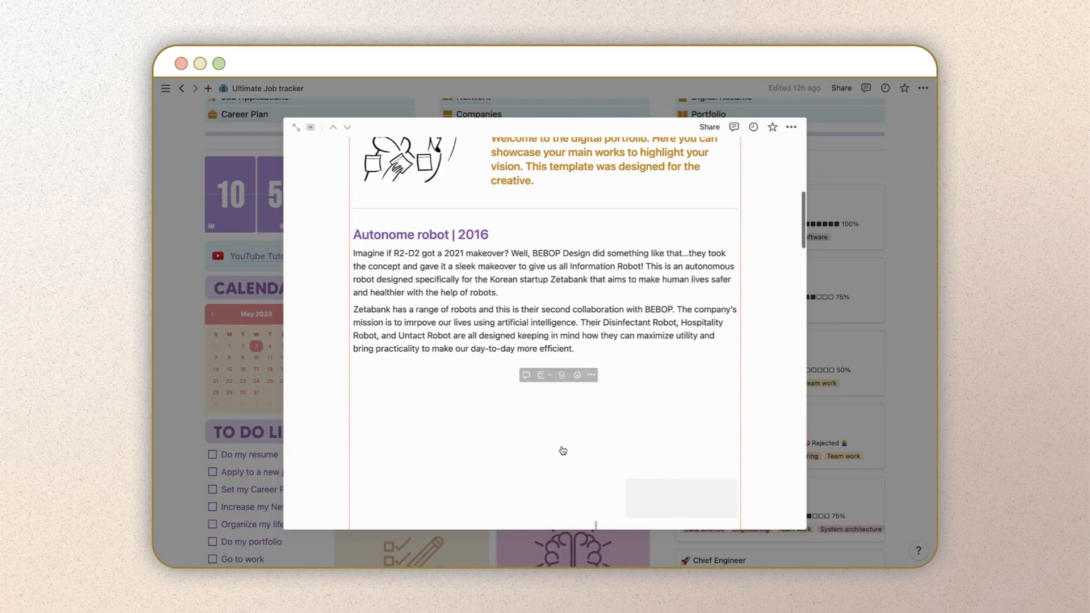
pyautogui.scroll(-3)
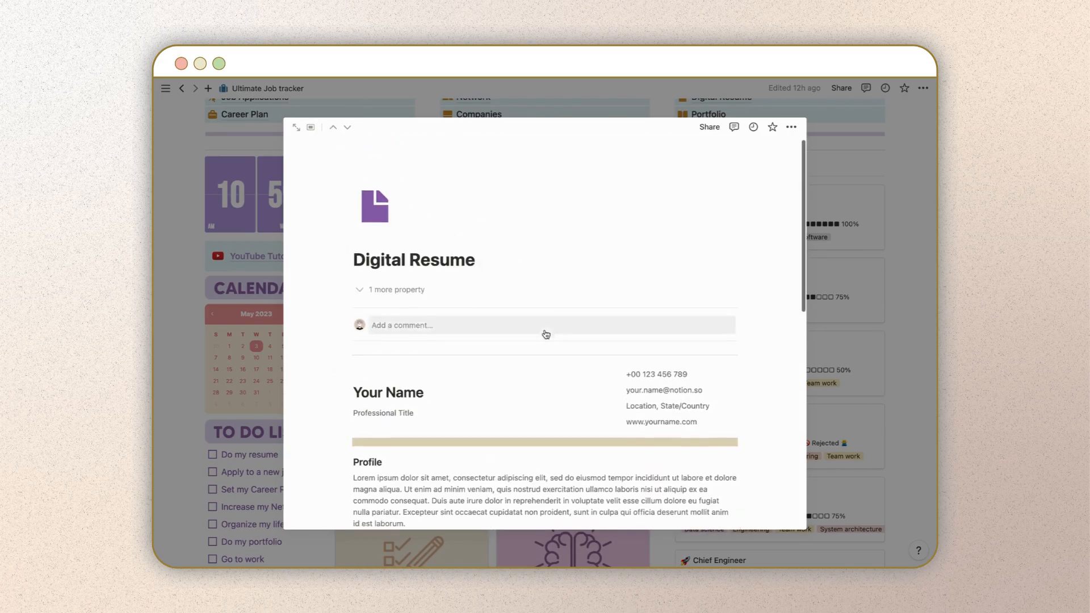
pyautogui.scroll(-3)
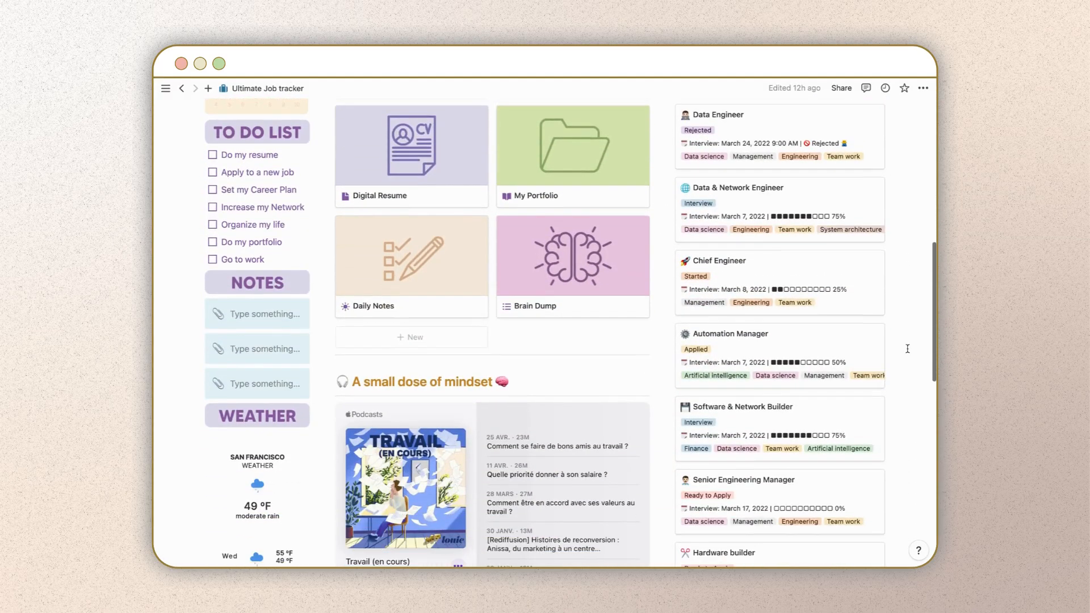
pyautogui.click(213, 150)
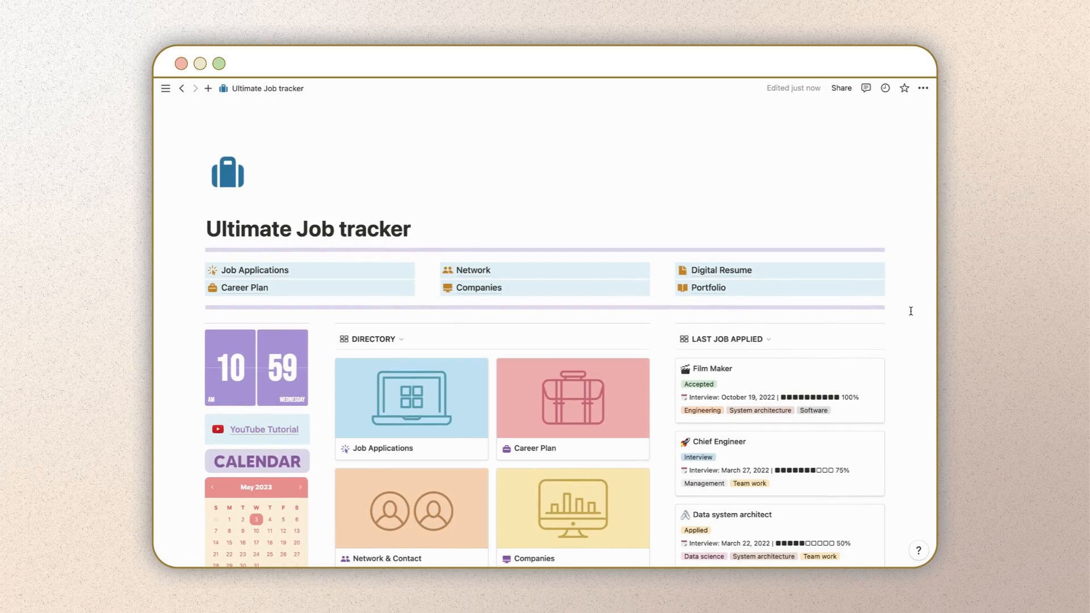
# Open Career Plan and review its goals, long-term goals table and 10-year roadmap
pyautogui.click(244, 288)
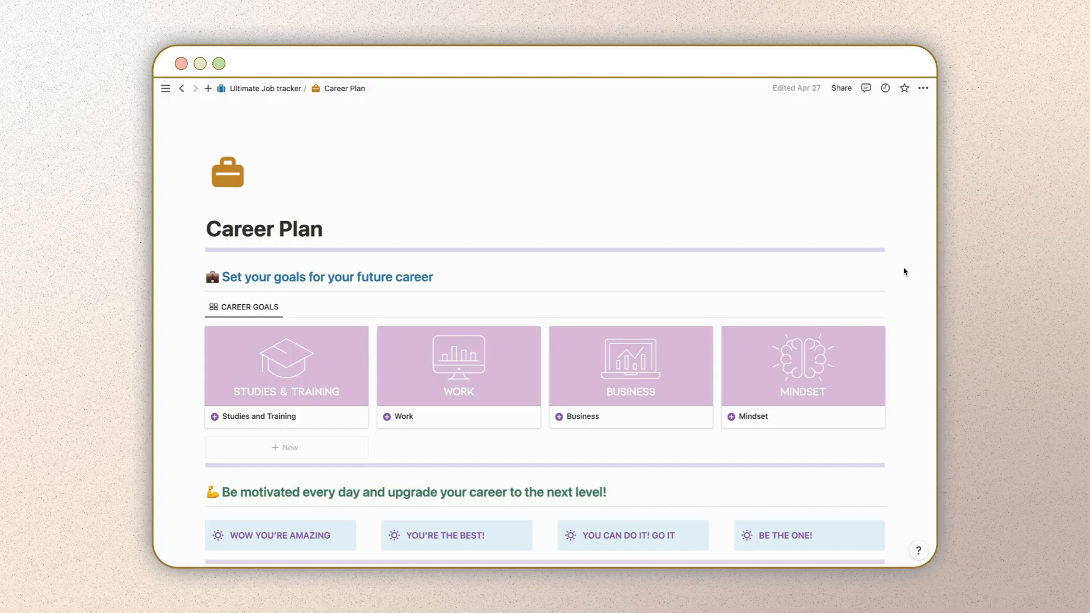
pyautogui.scroll(-3)
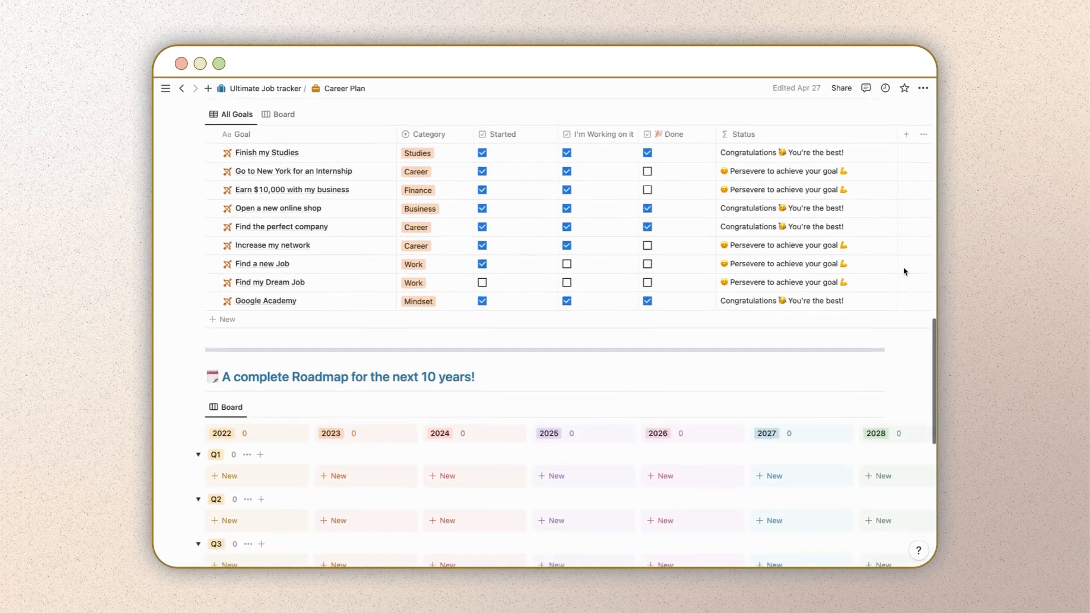
pyautogui.scroll(-3)
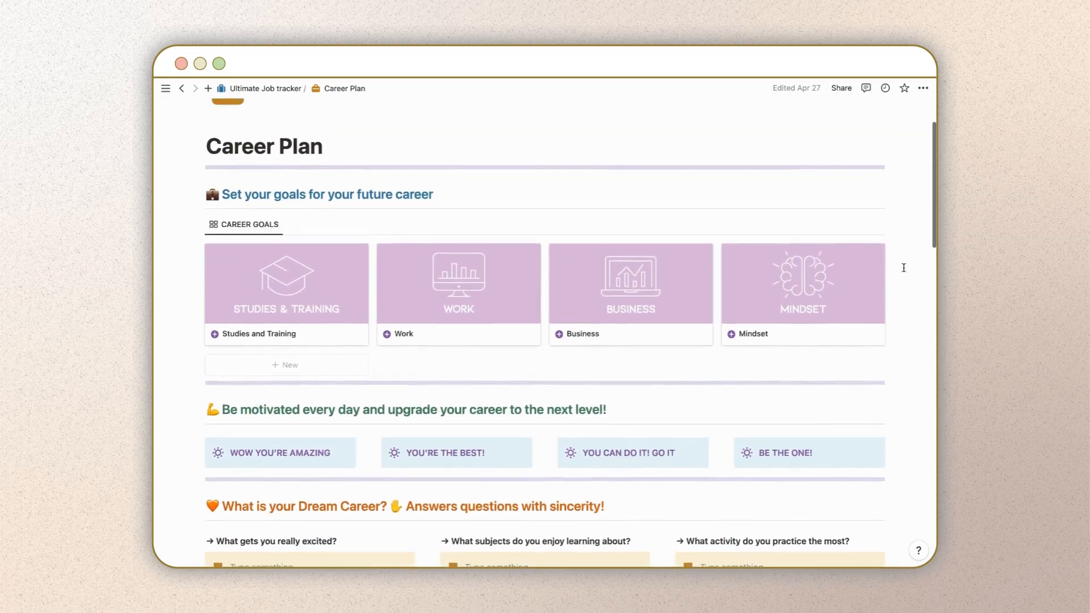
pyautogui.scroll(-3)
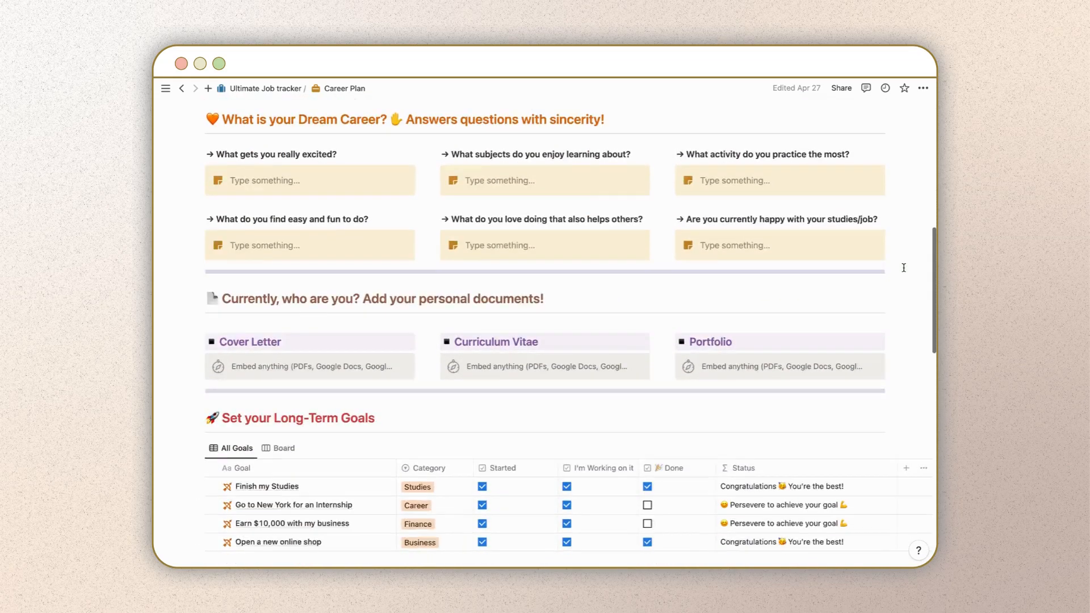
pyautogui.scroll(-3)
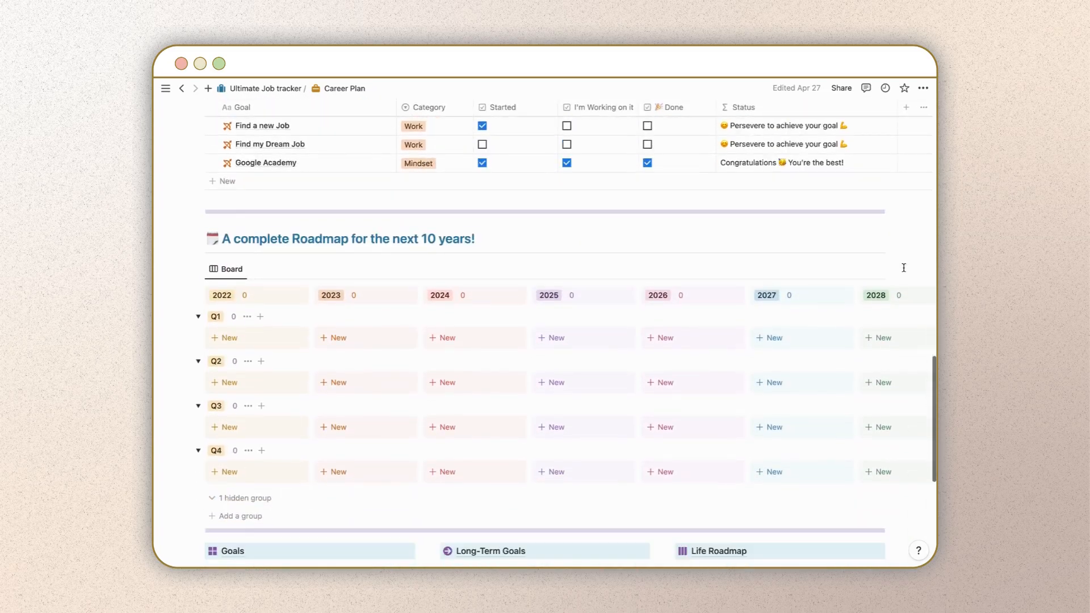
pyautogui.scroll(-3)
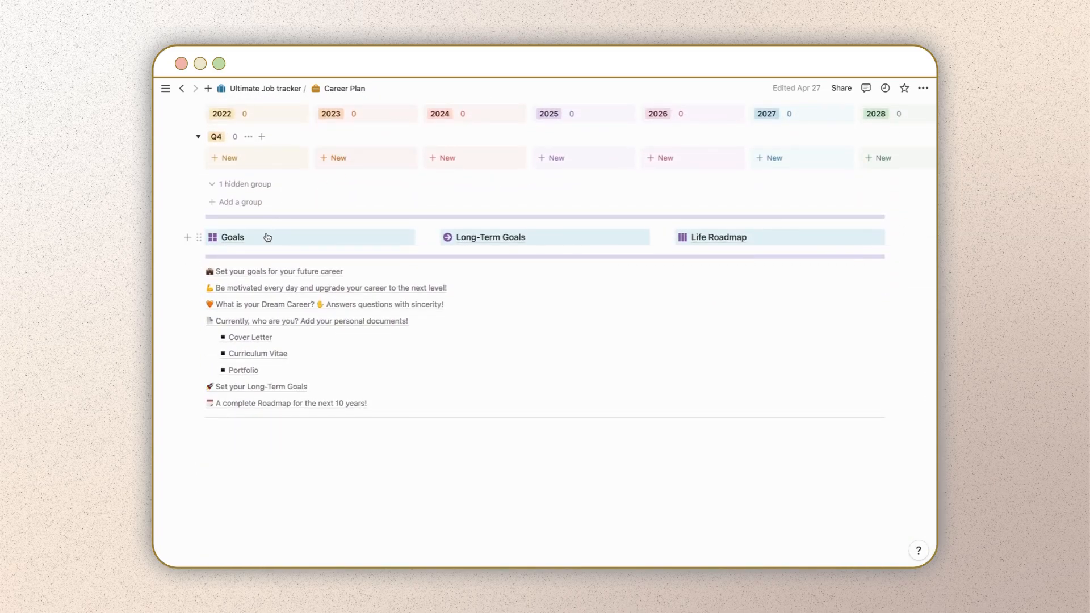
# Open the Goals gallery and preview Studies and Training down to its inspiration board image popup
pyautogui.click(232, 237)
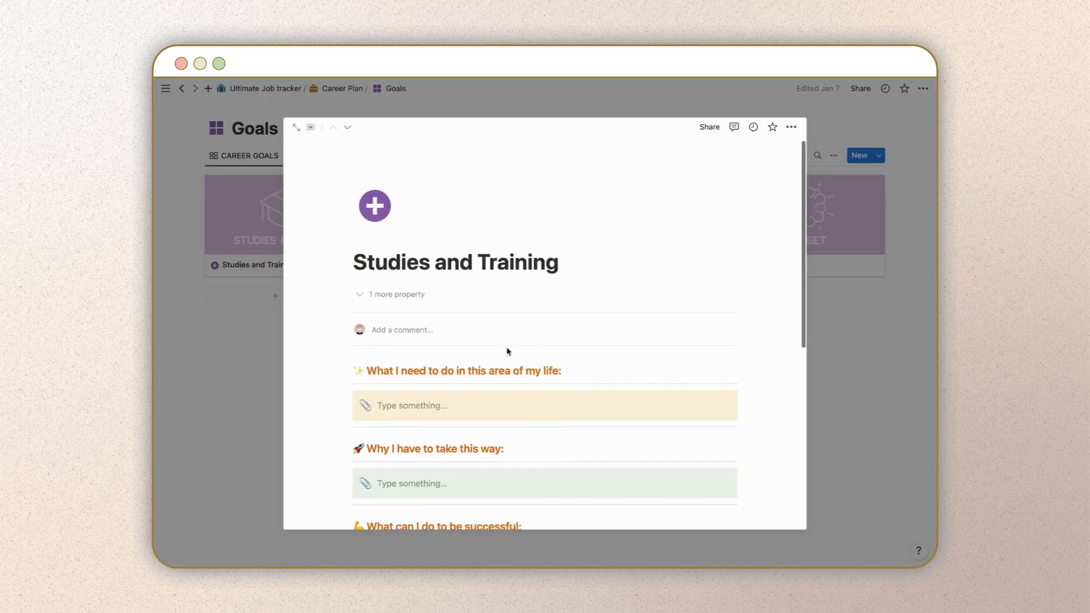
pyautogui.scroll(-3)
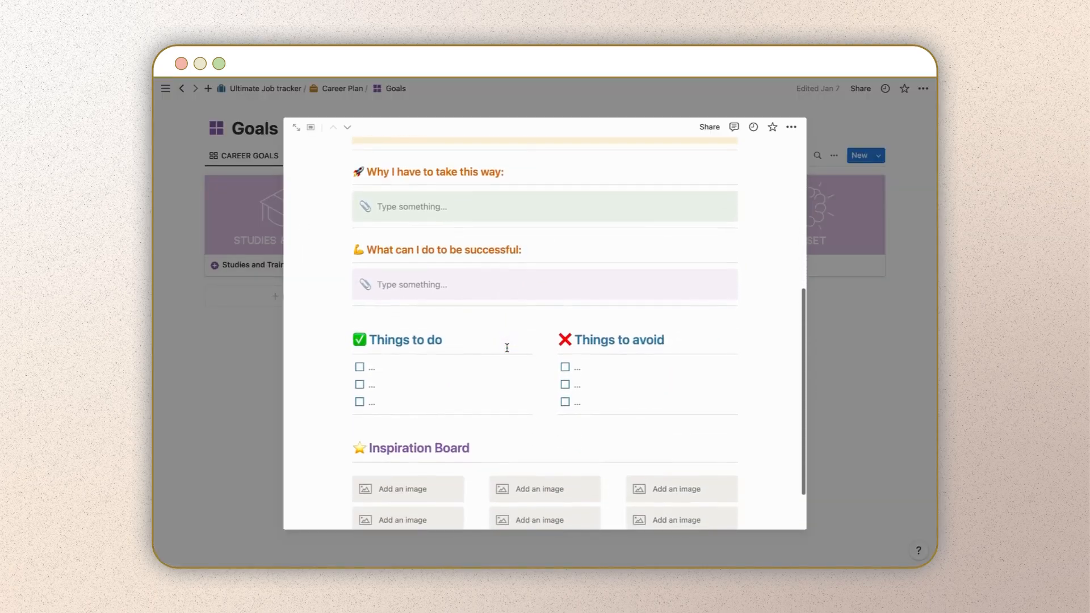
pyautogui.scroll(-3)
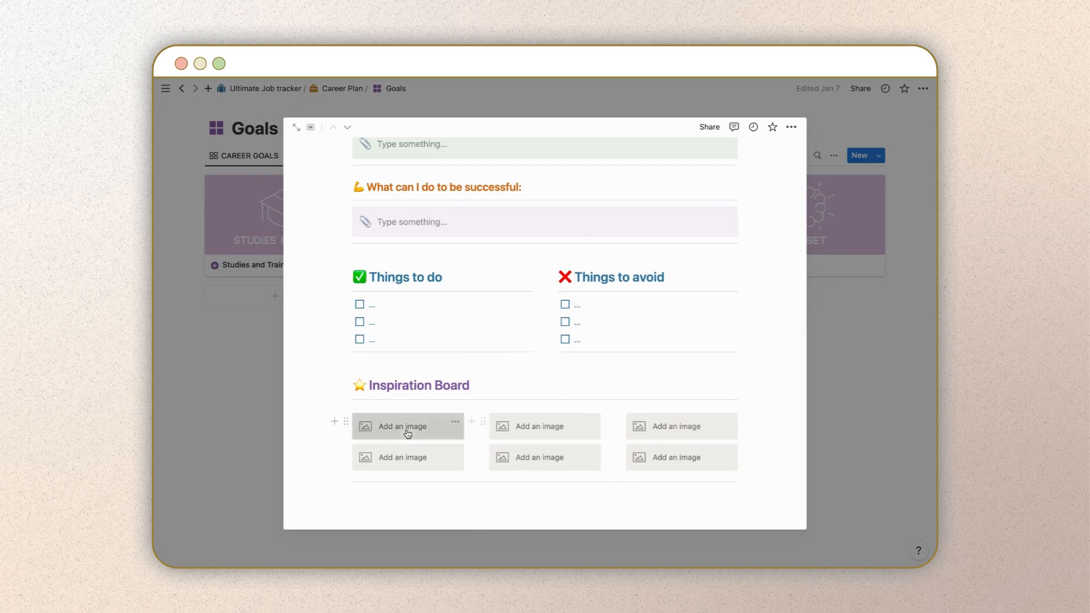
pyautogui.click(401, 426)
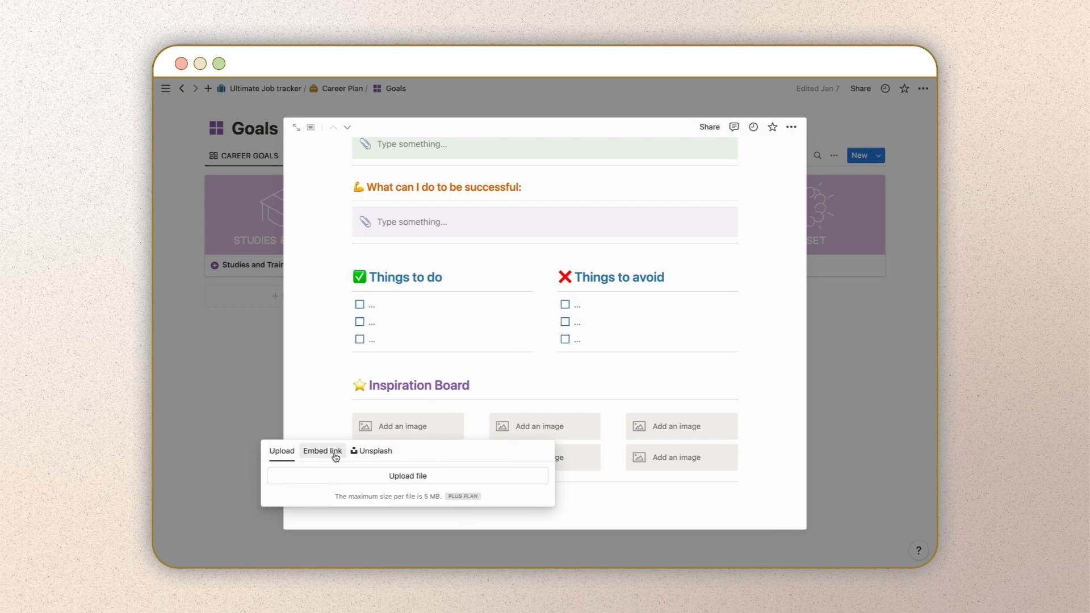
pyautogui.click(321, 450)
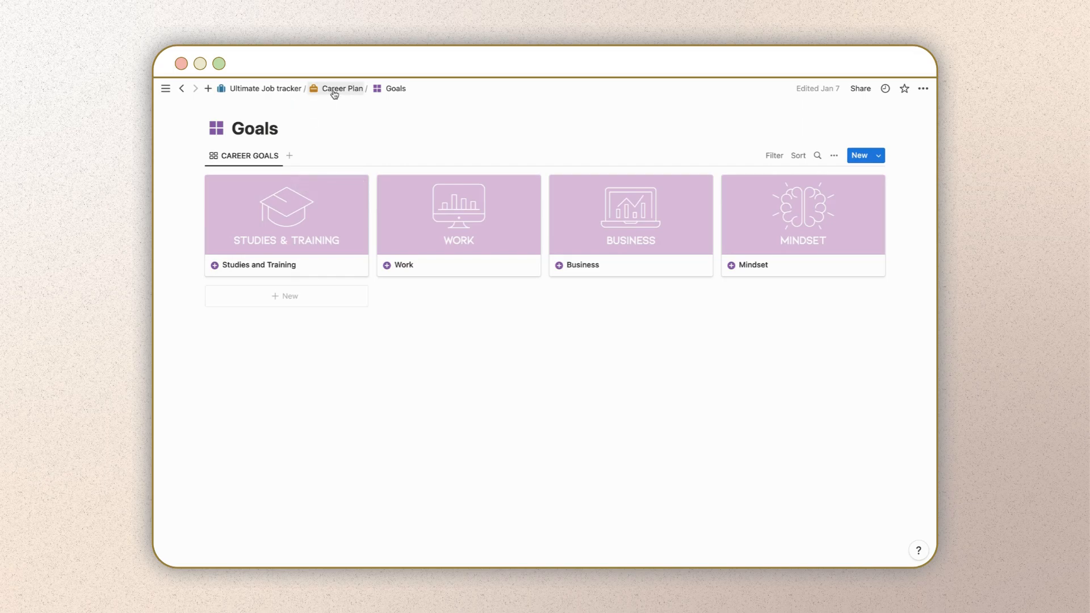
# Return to Career Plan and open Finish my Studies to clear its I'm Working on it and Done flags
pyautogui.click(341, 88)
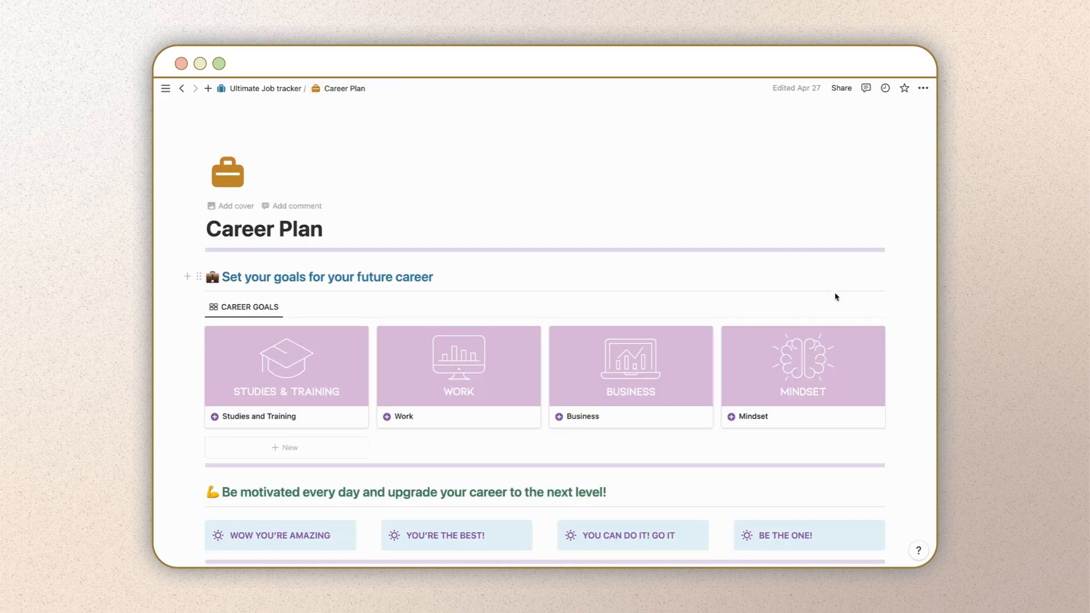
pyautogui.scroll(-3)
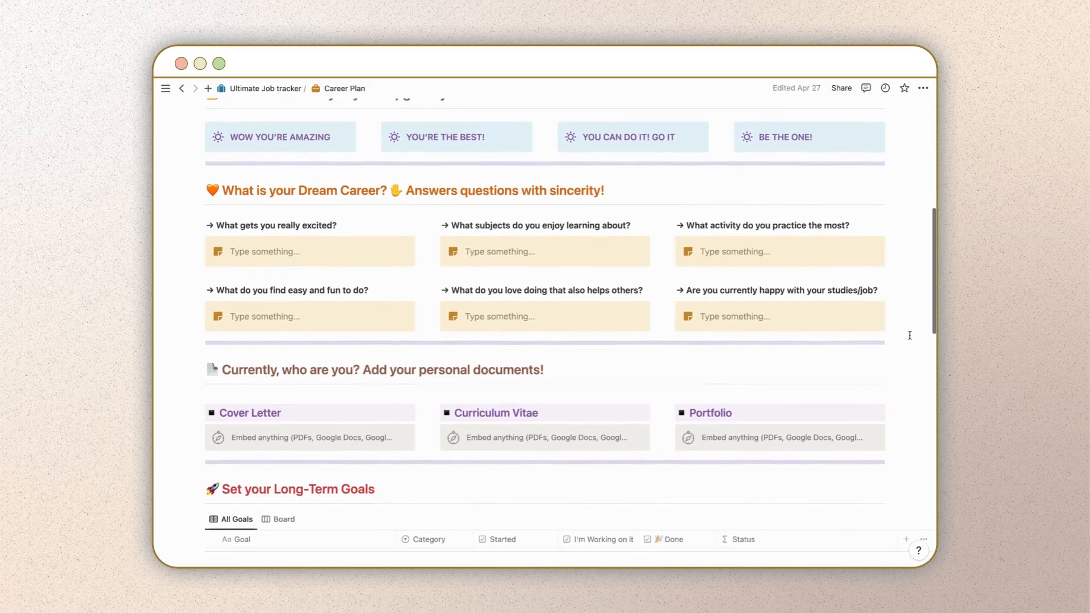
pyautogui.scroll(-3)
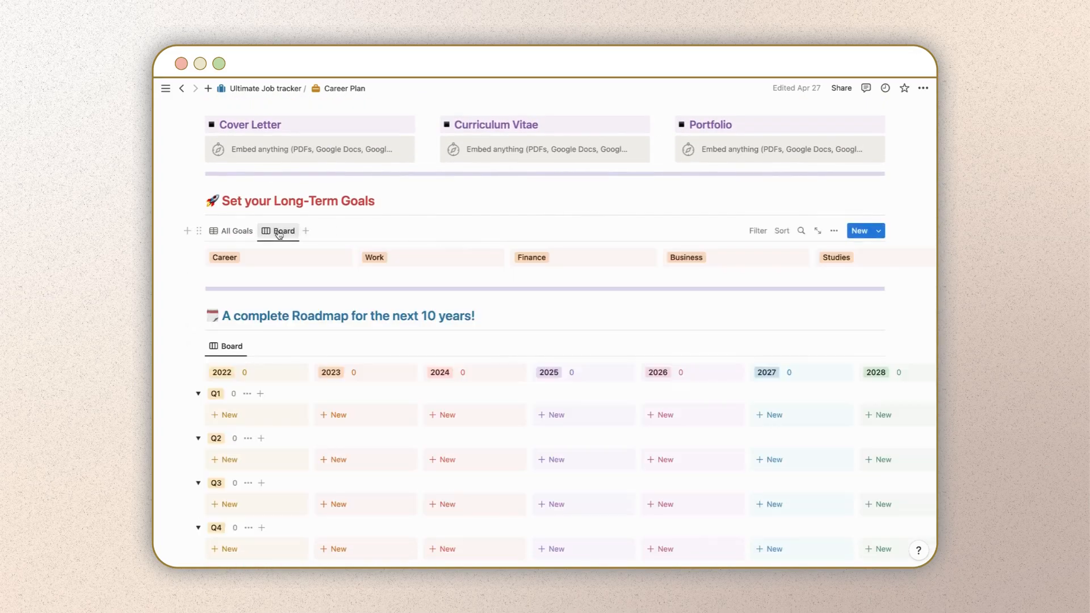
pyautogui.click(236, 230)
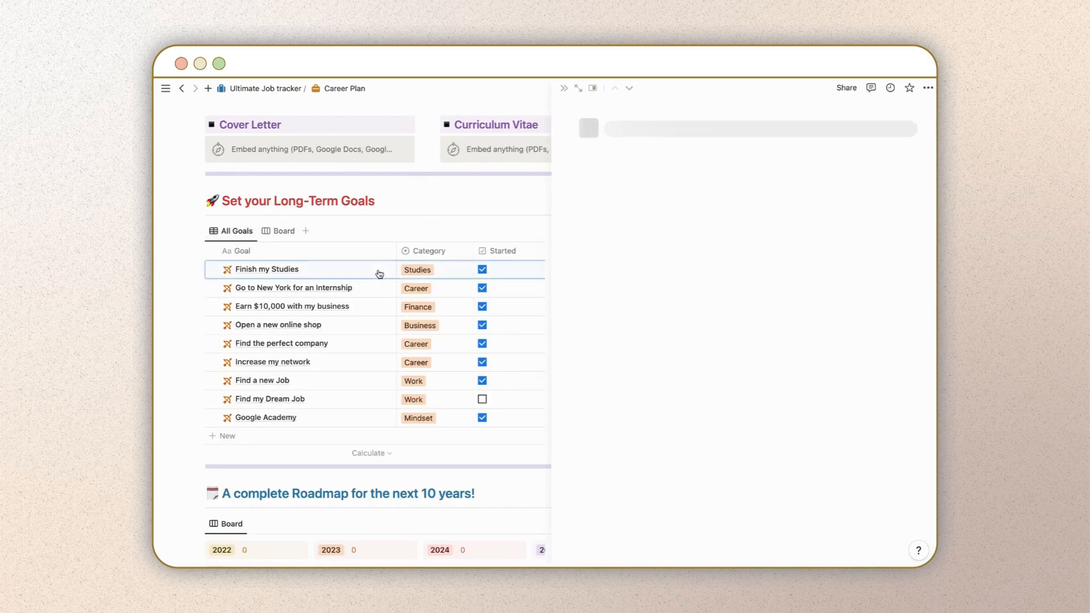
pyautogui.click(265, 270)
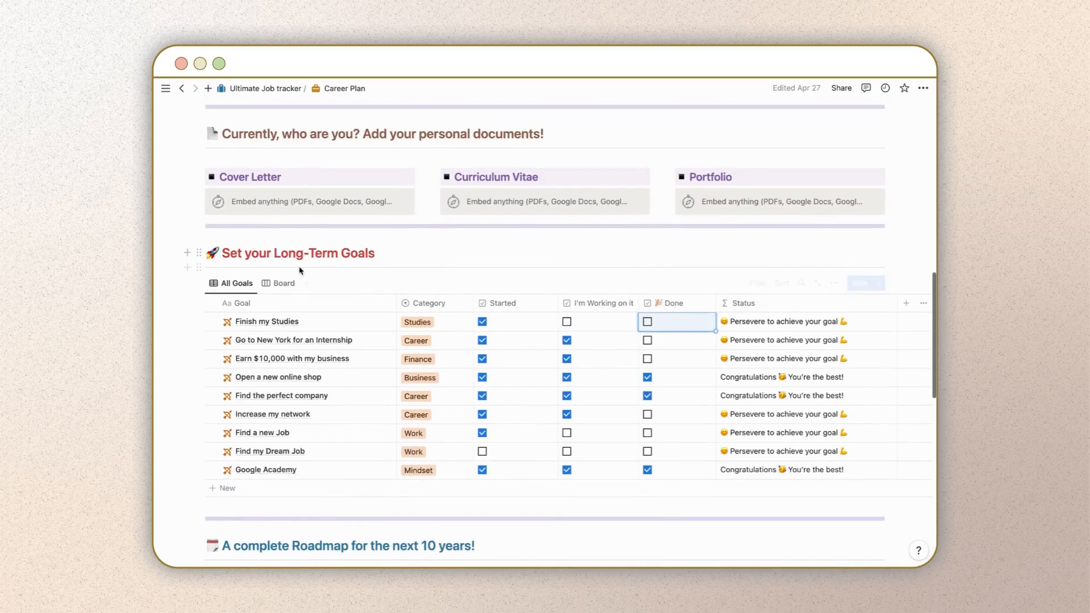
# Switch long-term goals to Board view and move Find a new Job into the Finance category
pyautogui.click(282, 283)
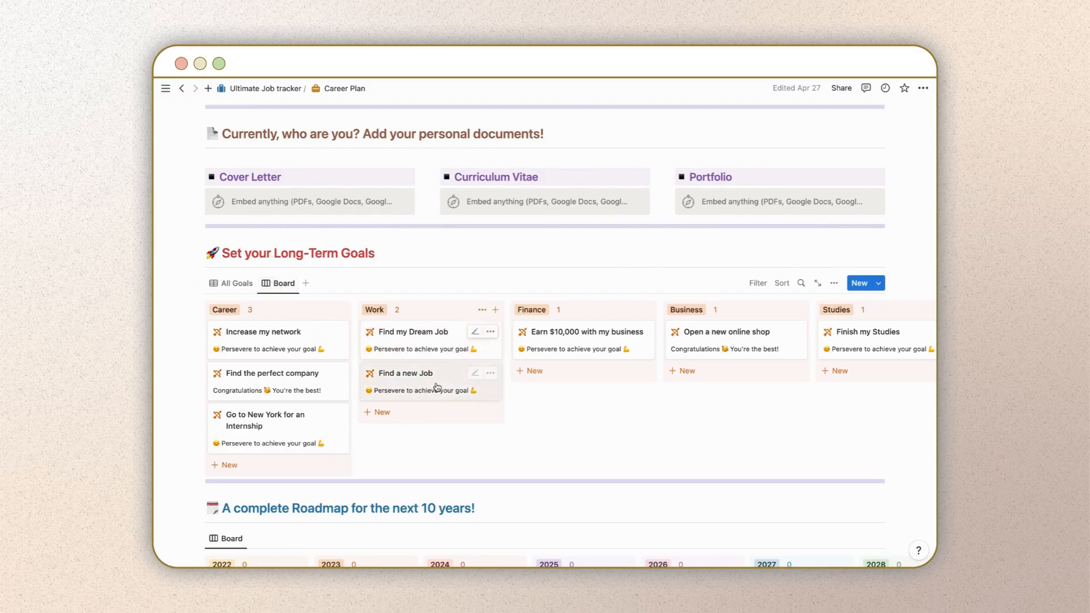
pyautogui.moveTo(403, 373); pyautogui.dragTo(583, 373)
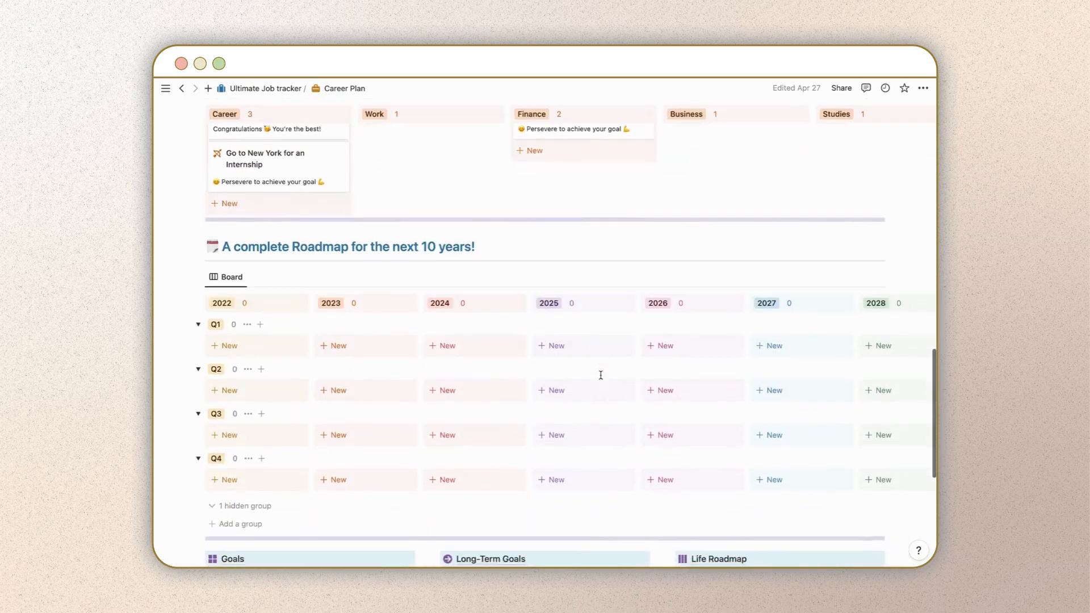
# Add a 'New goal' card under 2023 Q1 from the New Point template, tagged Career
pyautogui.scroll(-3)
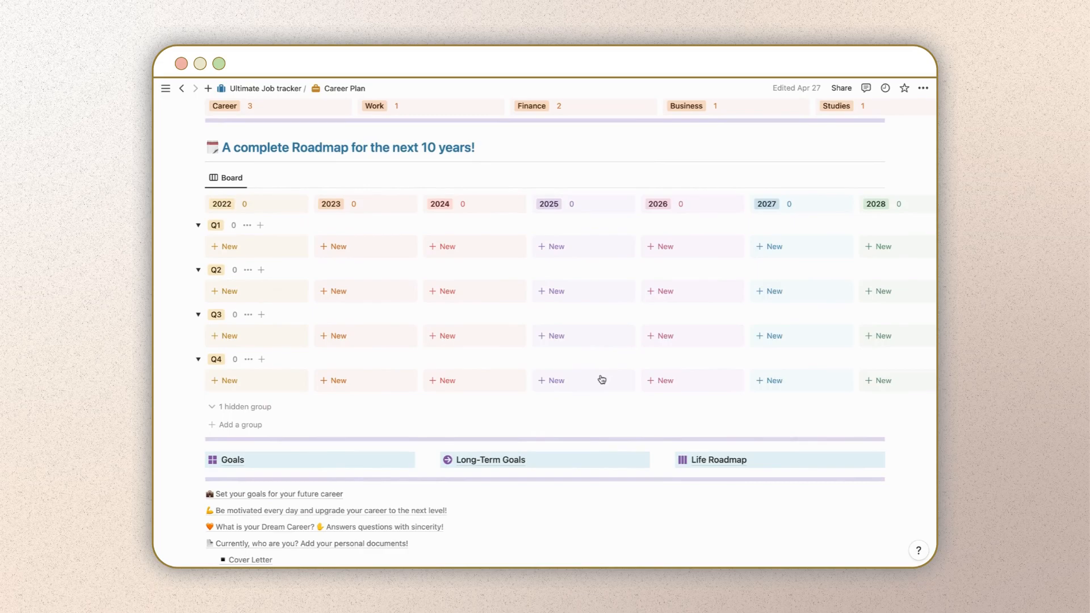
pyautogui.hscroll(3)
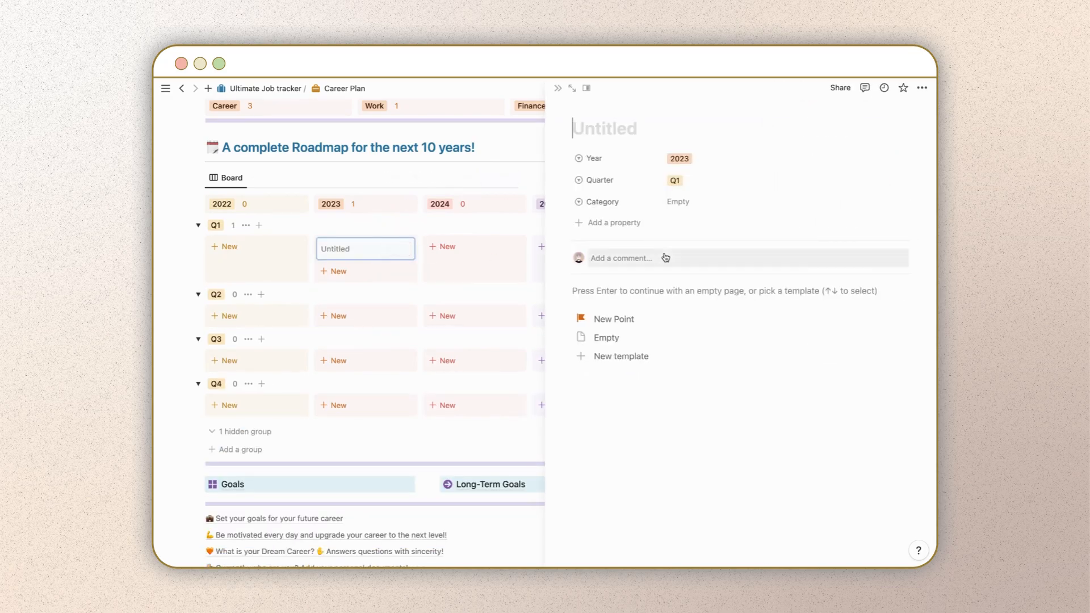
pyautogui.write('New goal')
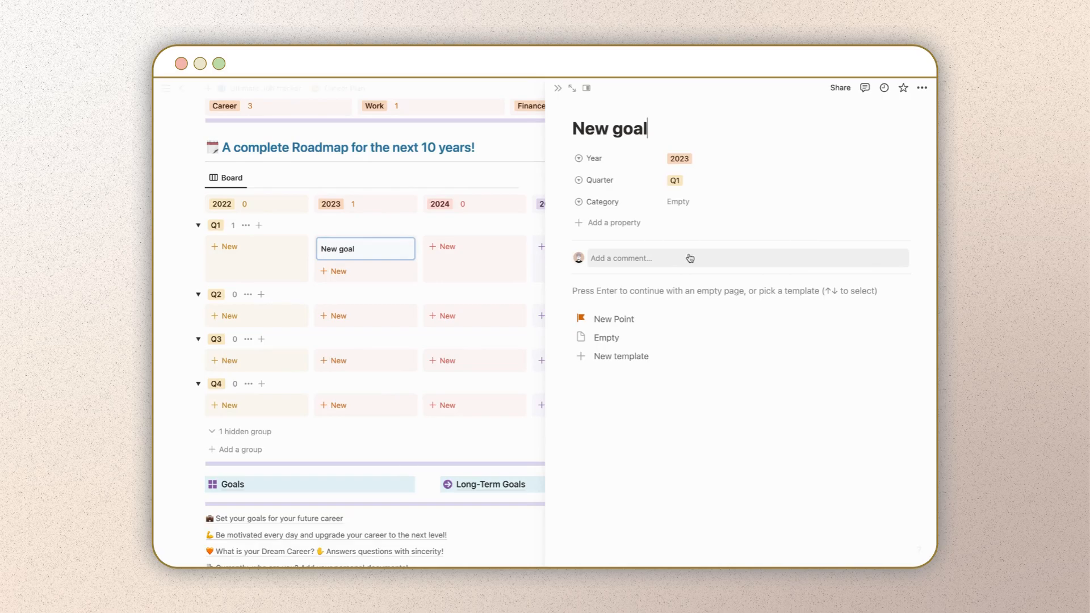
pyautogui.click(613, 318)
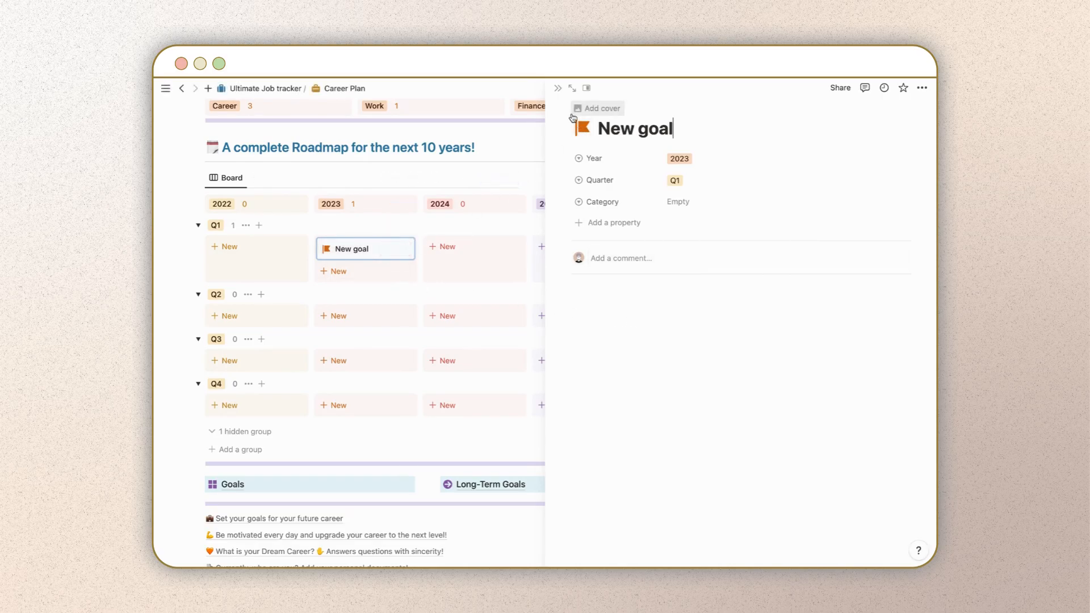
pyautogui.click(678, 202)
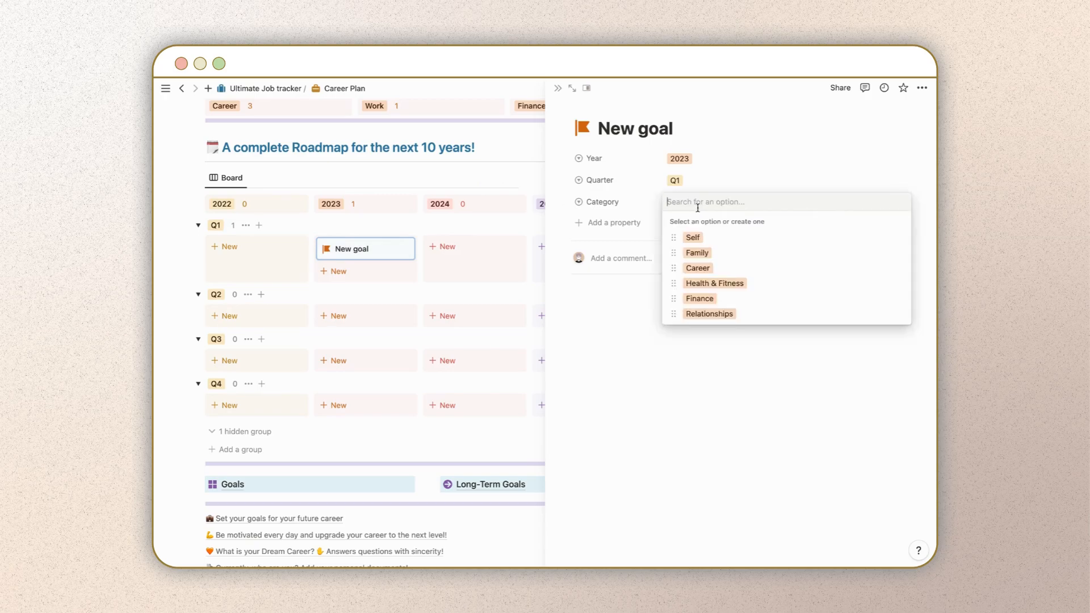
pyautogui.click(697, 268)
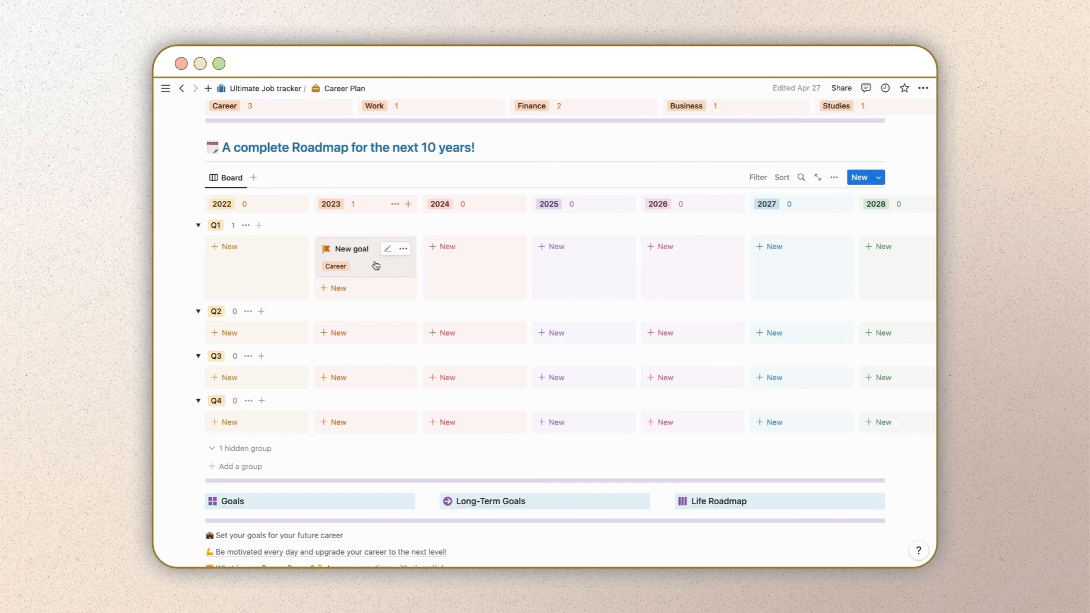
# Move New goal into 2023 Q2 and create a New goal 2 card under 2024 Q2
pyautogui.moveTo(364, 258); pyautogui.dragTo(364, 313)
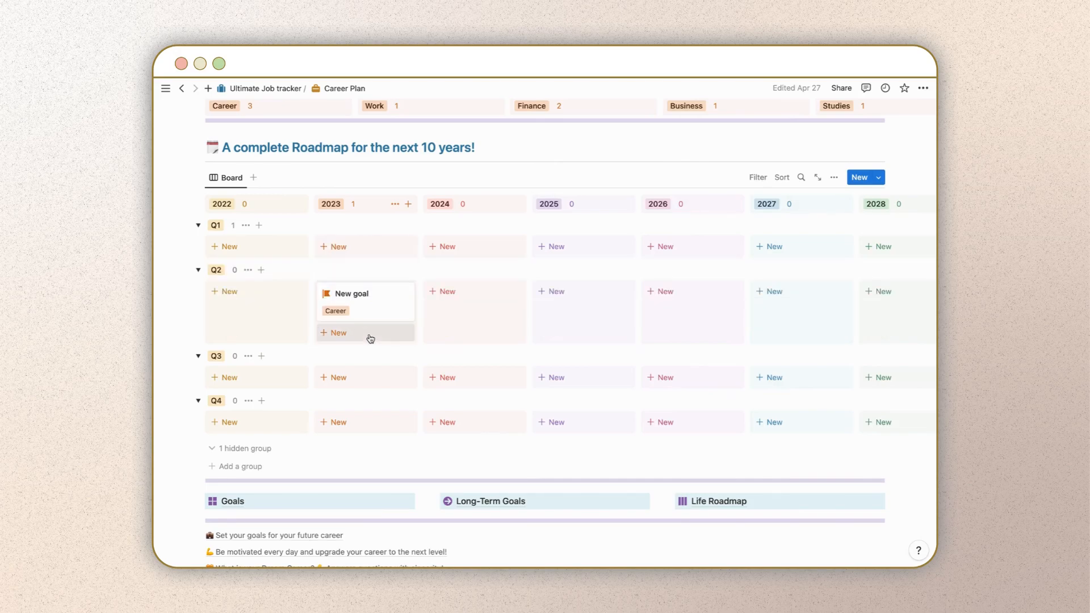
pyautogui.click(442, 292)
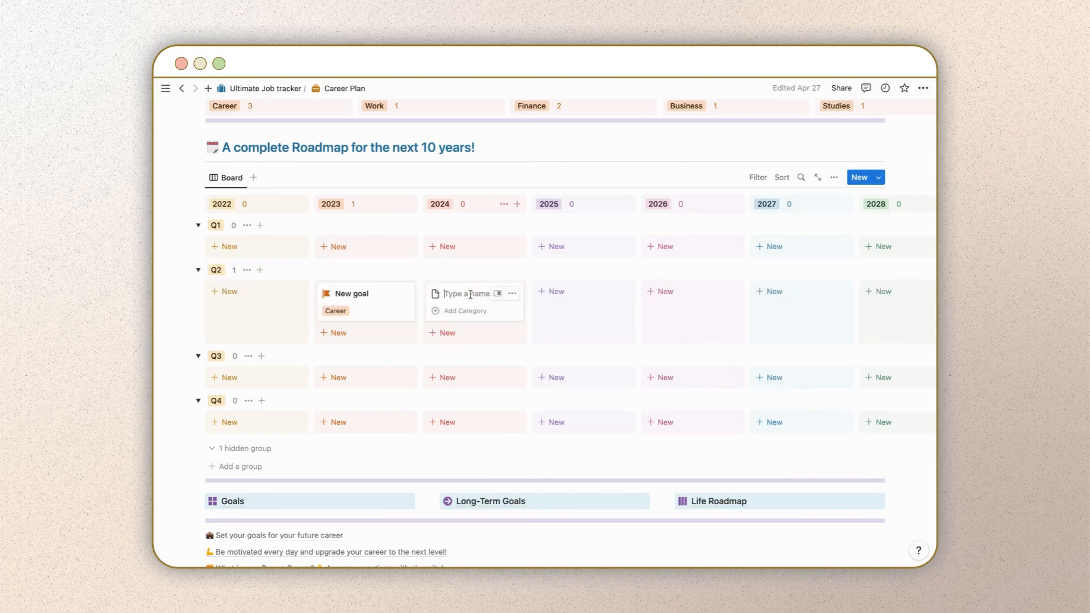
pyautogui.write('New goal 2')
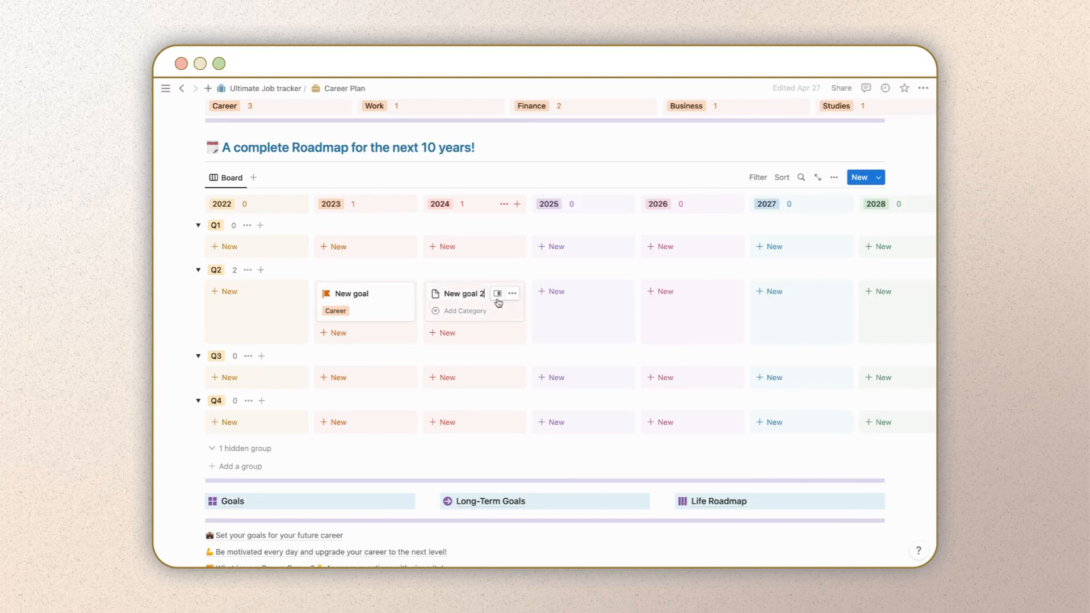
pyautogui.click(496, 293)
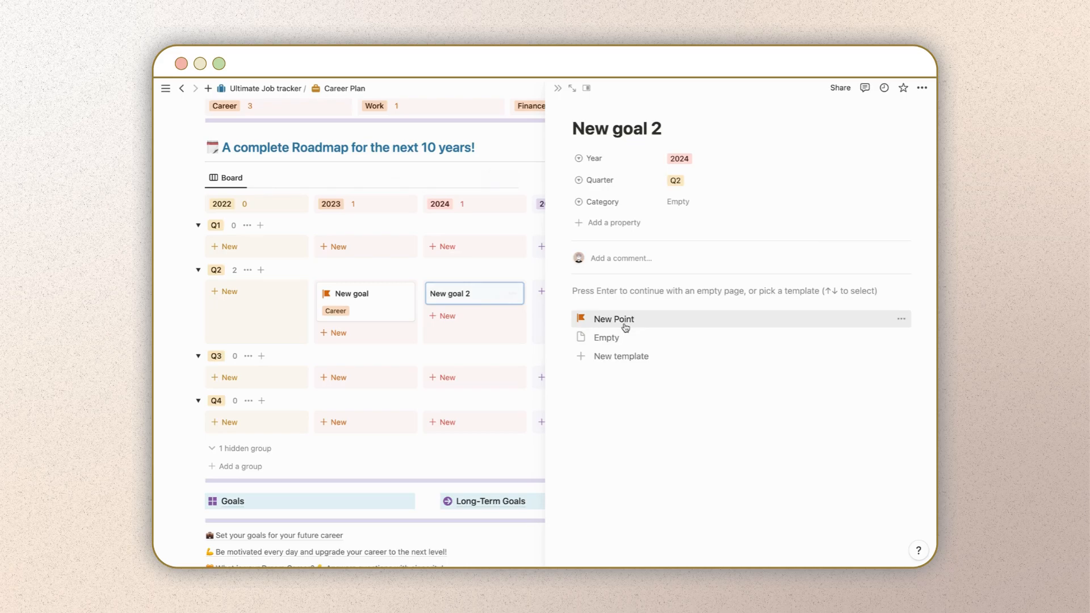
# Apply the New Point template to New goal 2 and tag it Health & Fitness
pyautogui.click(678, 202)
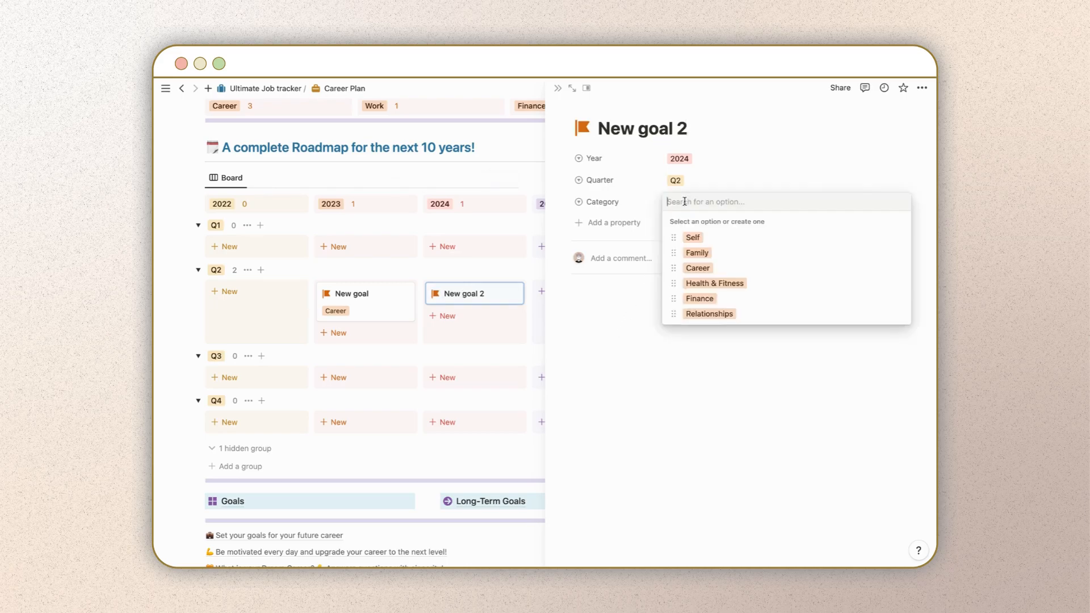
pyautogui.click(714, 283)
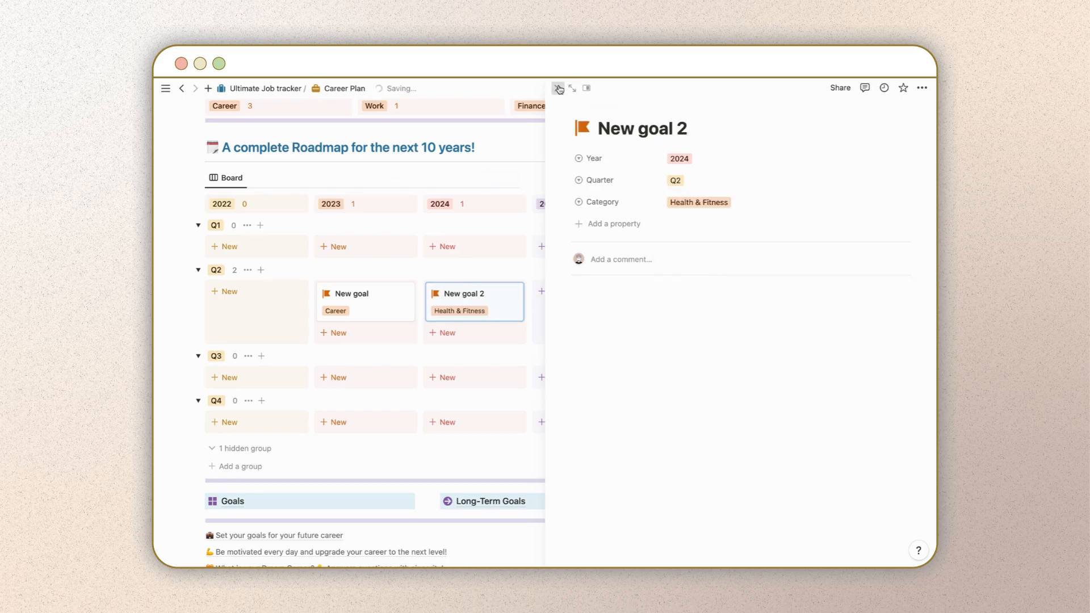
pyautogui.click(558, 88)
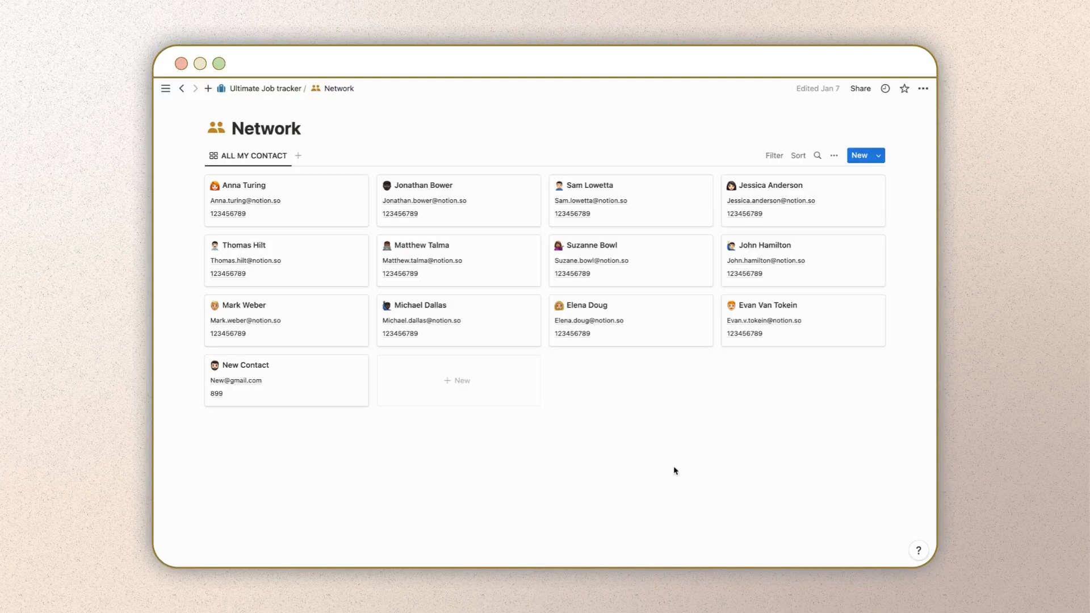
pyautogui.moveTo(458, 381)
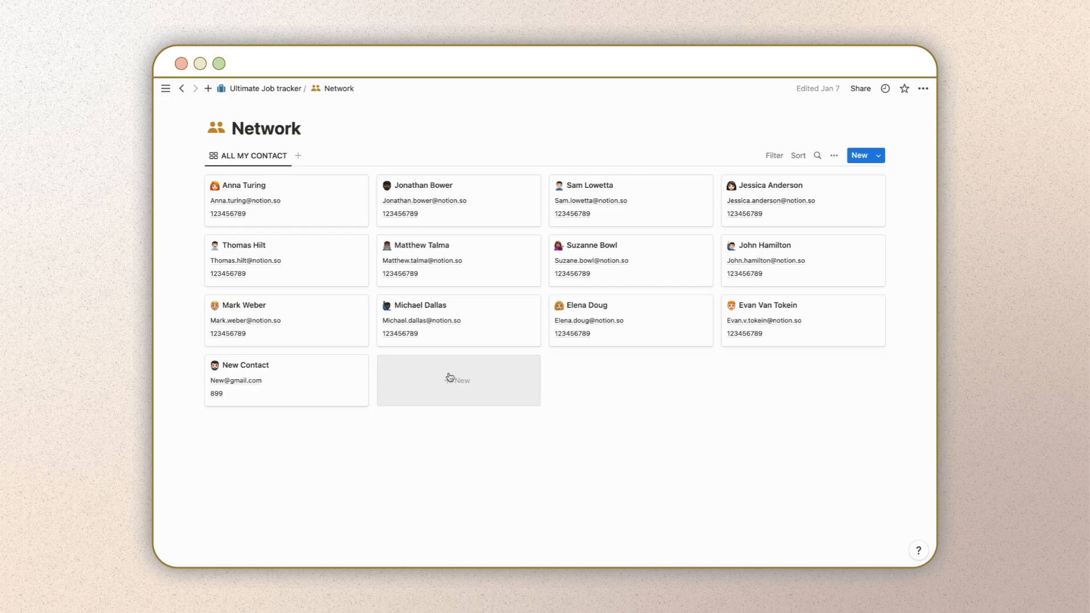
# Create a New Contact from the Add a New Contact template with a person emoji icon
pyautogui.click(458, 381)
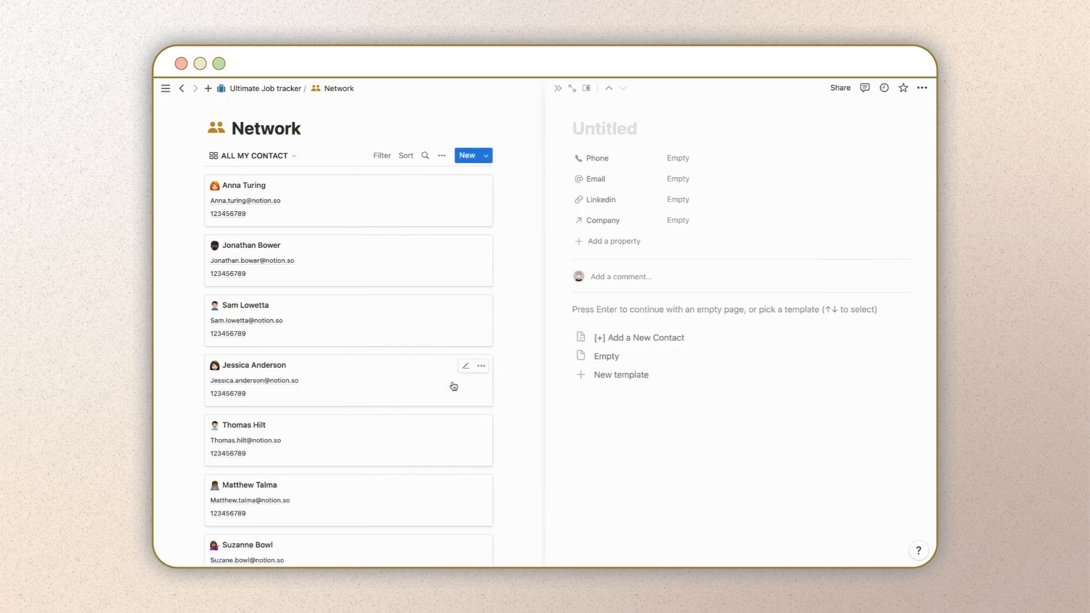
pyautogui.click(639, 337)
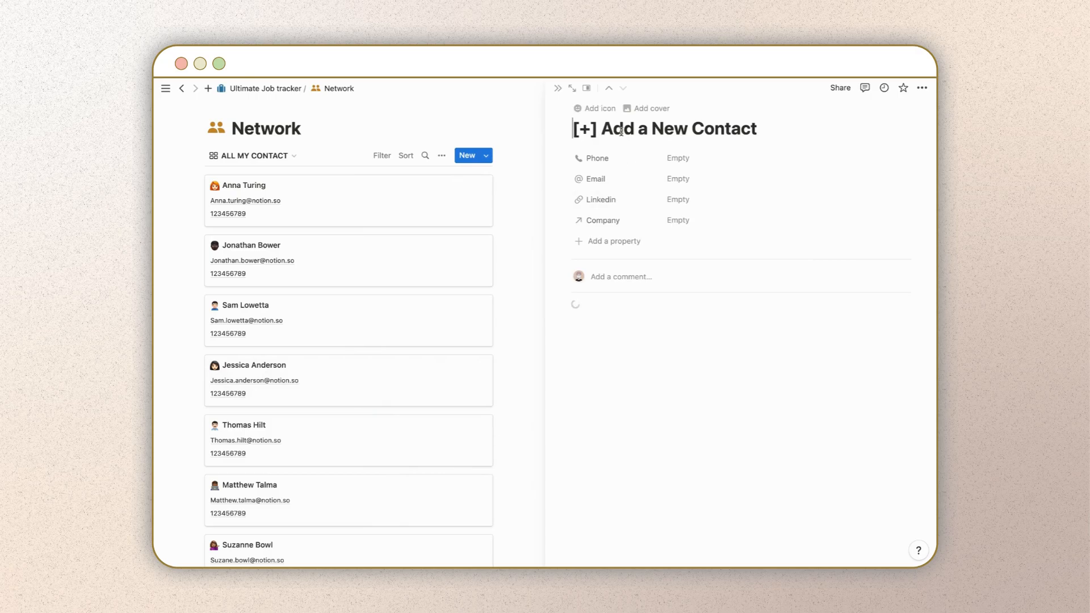
pyautogui.write('New Co')
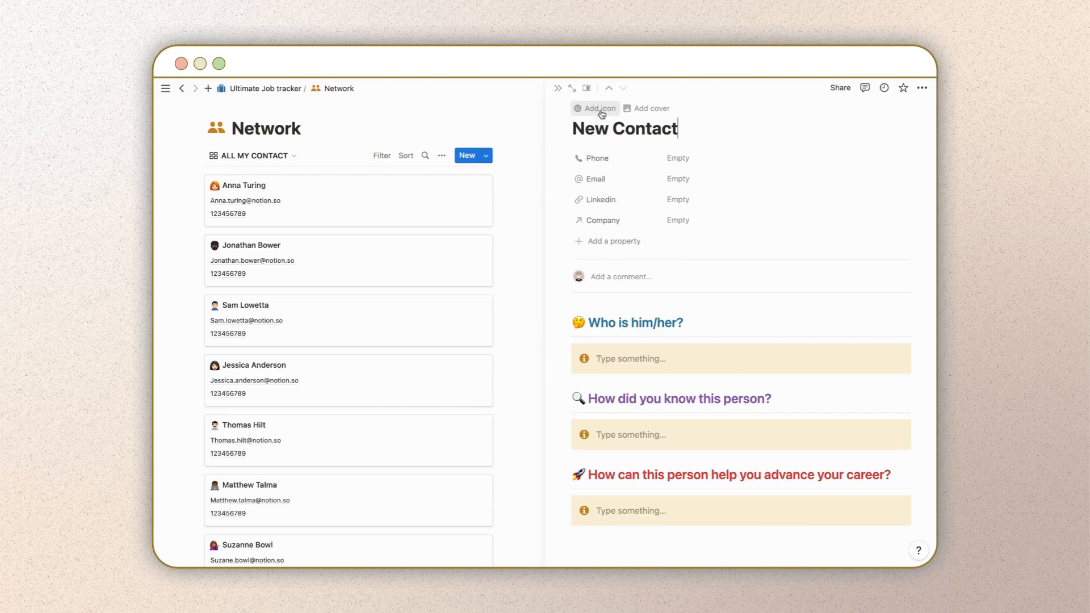
pyautogui.click(594, 108)
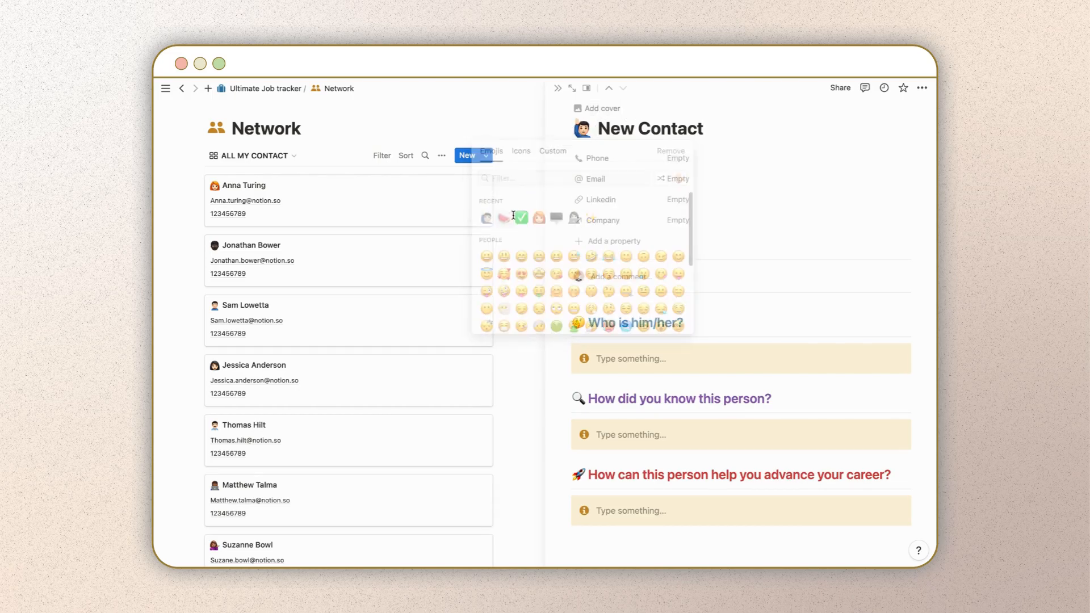
pyautogui.click(764, 158)
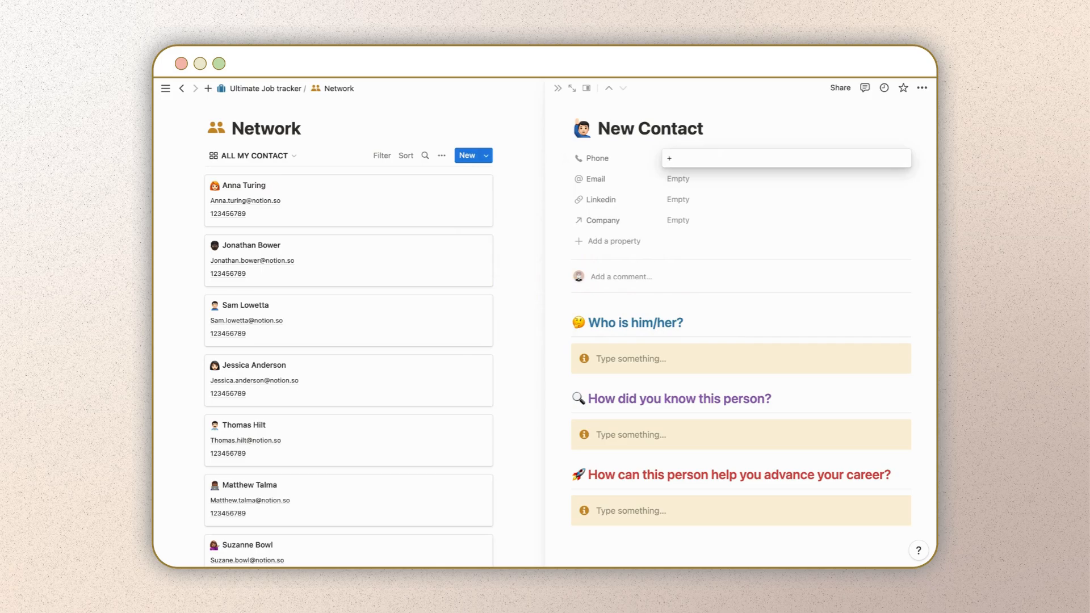
# Fill the contact's phone 256 000 and email New@mail, then start linking a company
pyautogui.write('256 000')
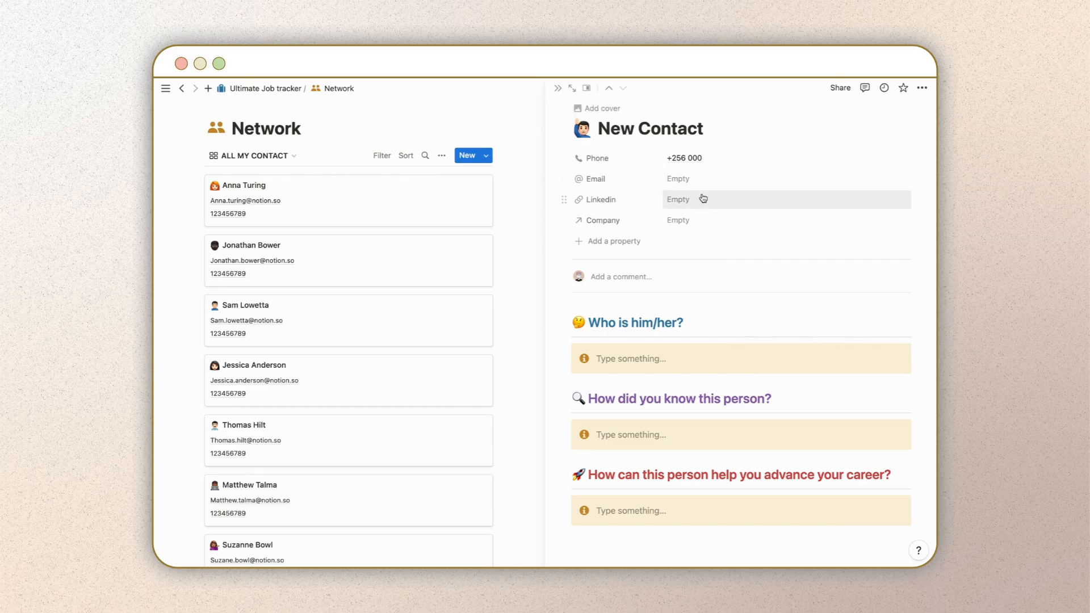
pyautogui.write('N')
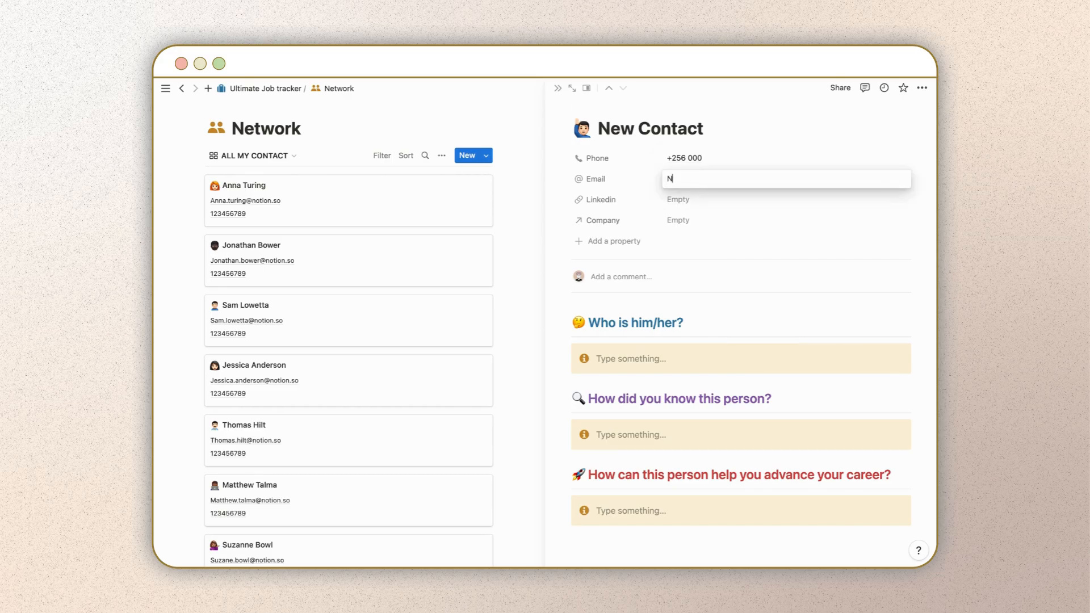
pyautogui.write('ew@mail.com')
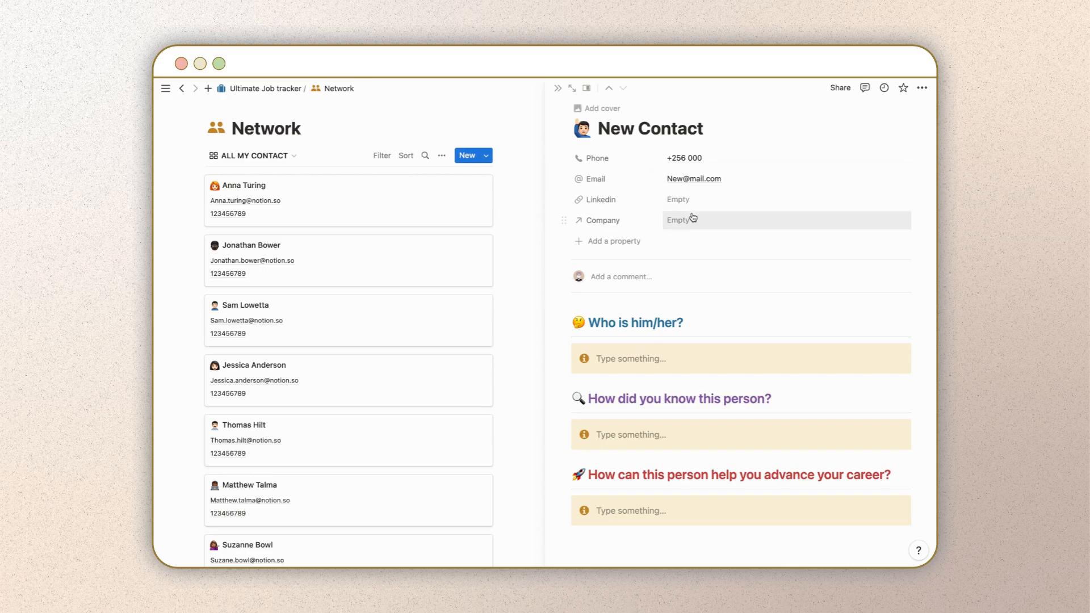
pyautogui.click(695, 219)
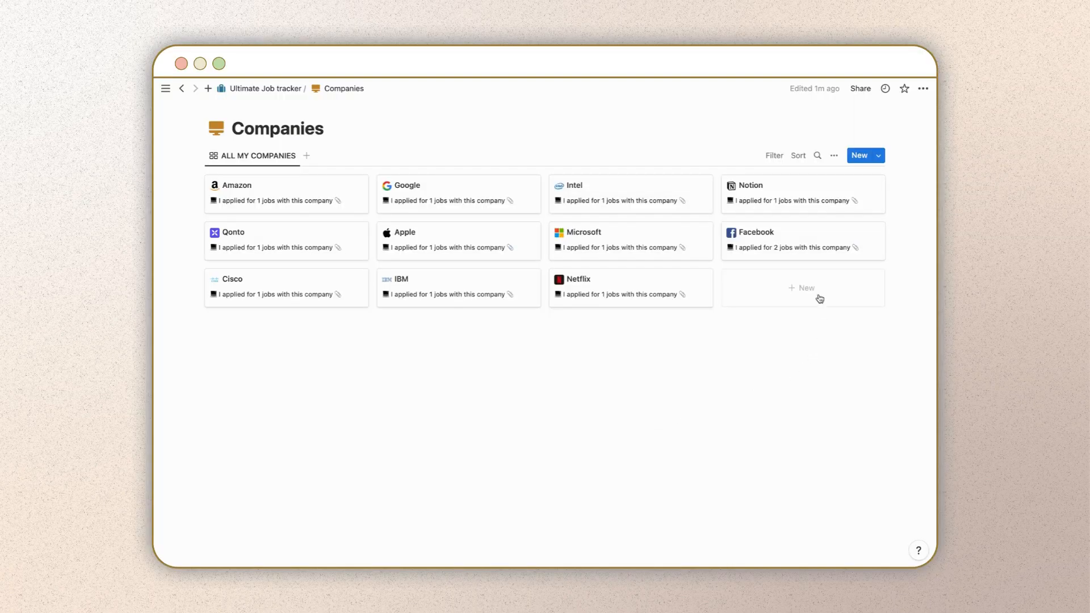
# Create a New Company from the Add a New Company template with a computer emoji icon
pyautogui.click(803, 287)
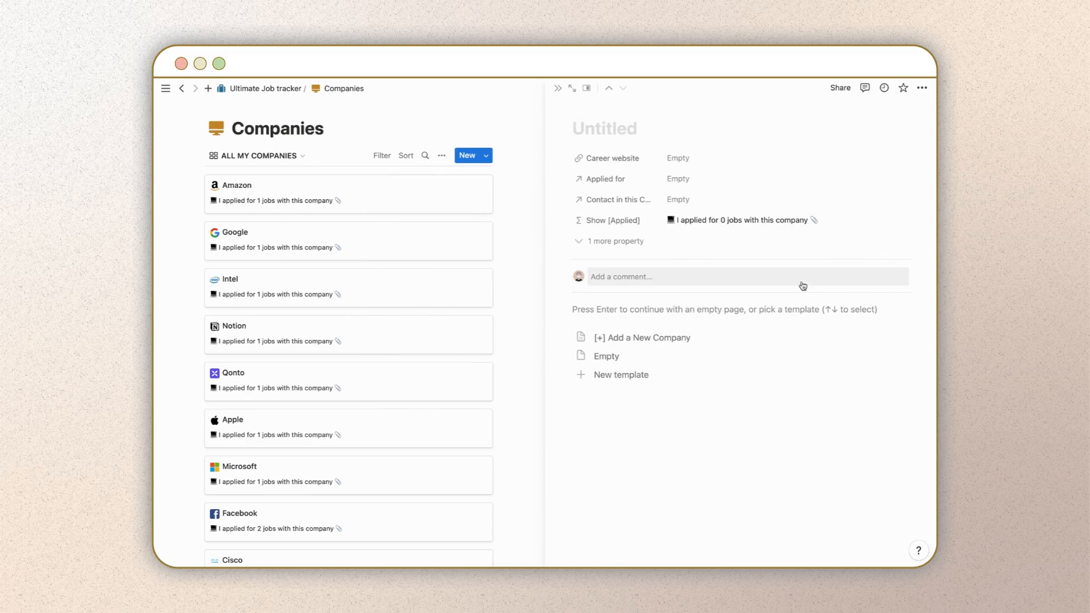
pyautogui.click(641, 338)
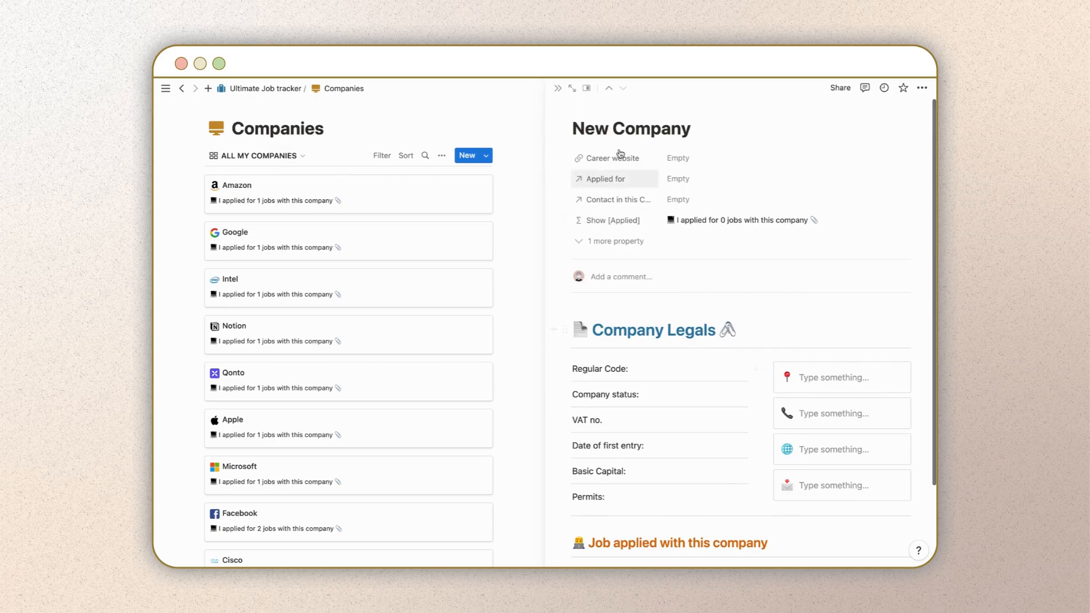
pyautogui.click(581, 128)
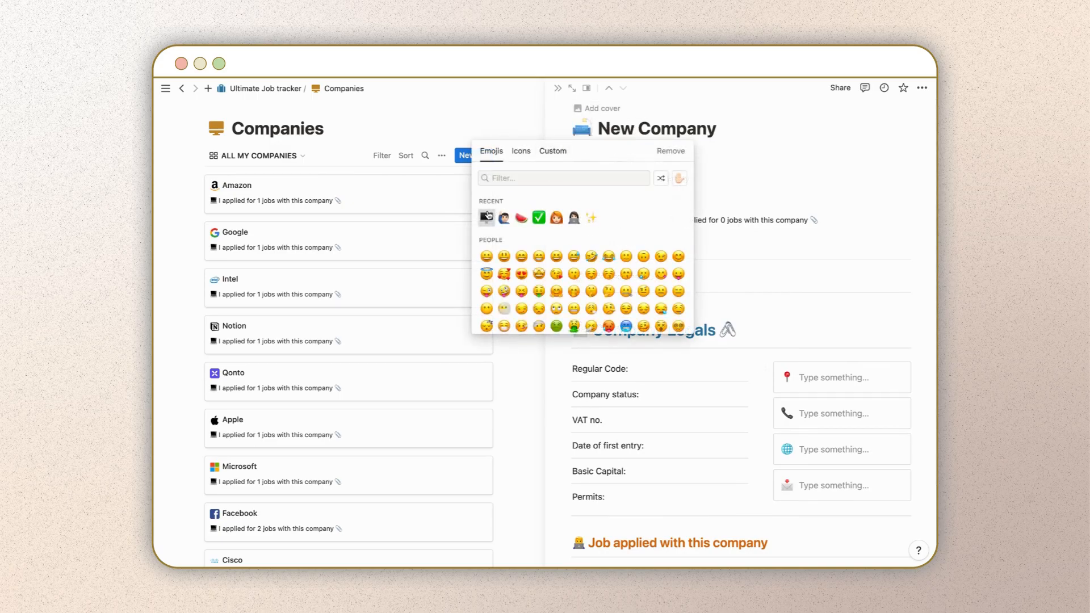
pyautogui.click(786, 153)
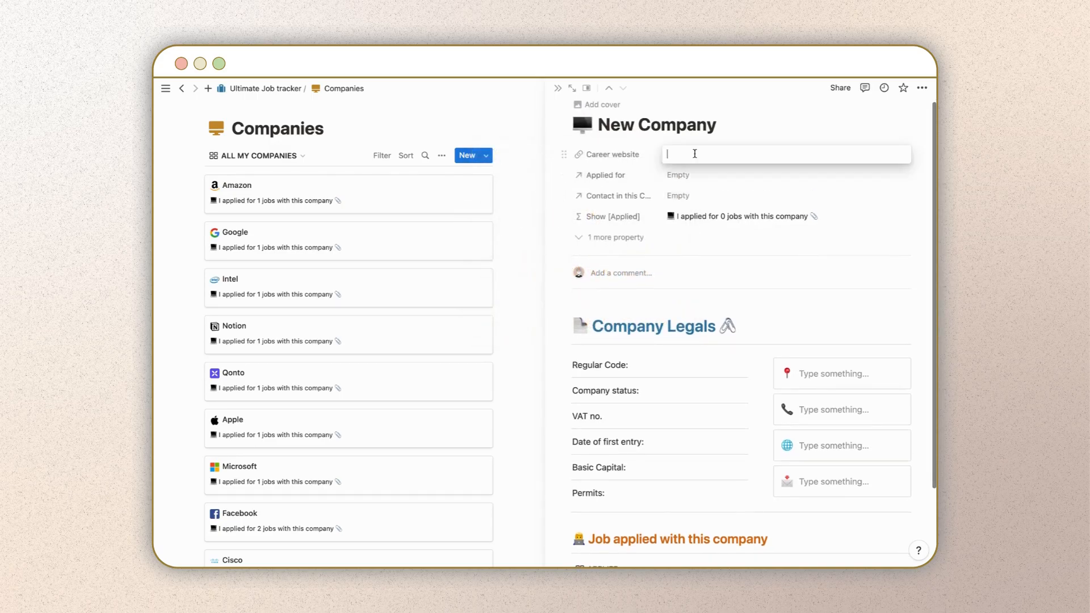
pyautogui.write('www.')
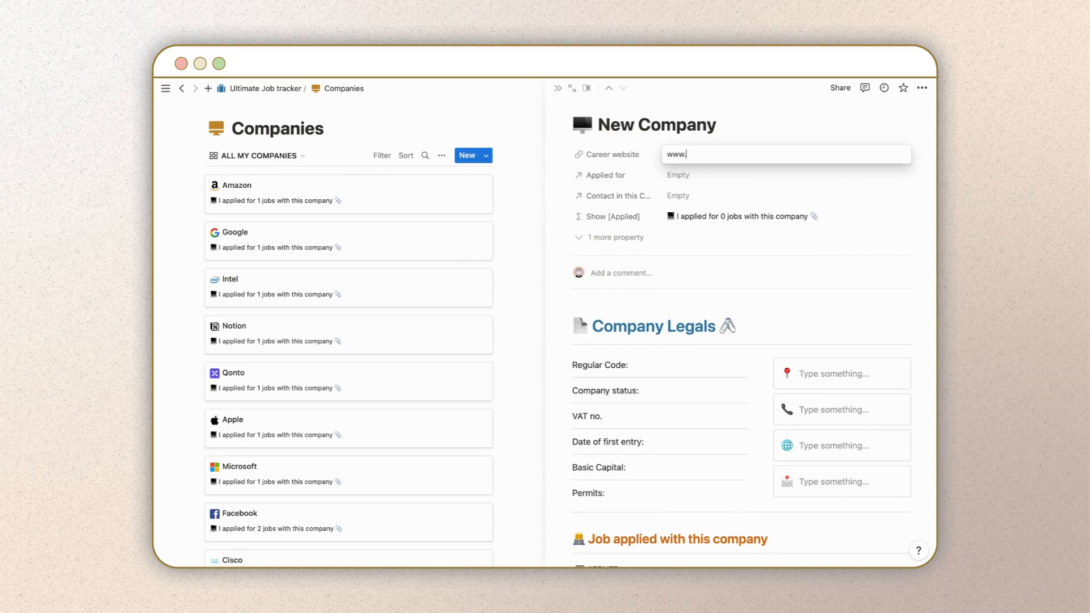
pyautogui.write('compa')
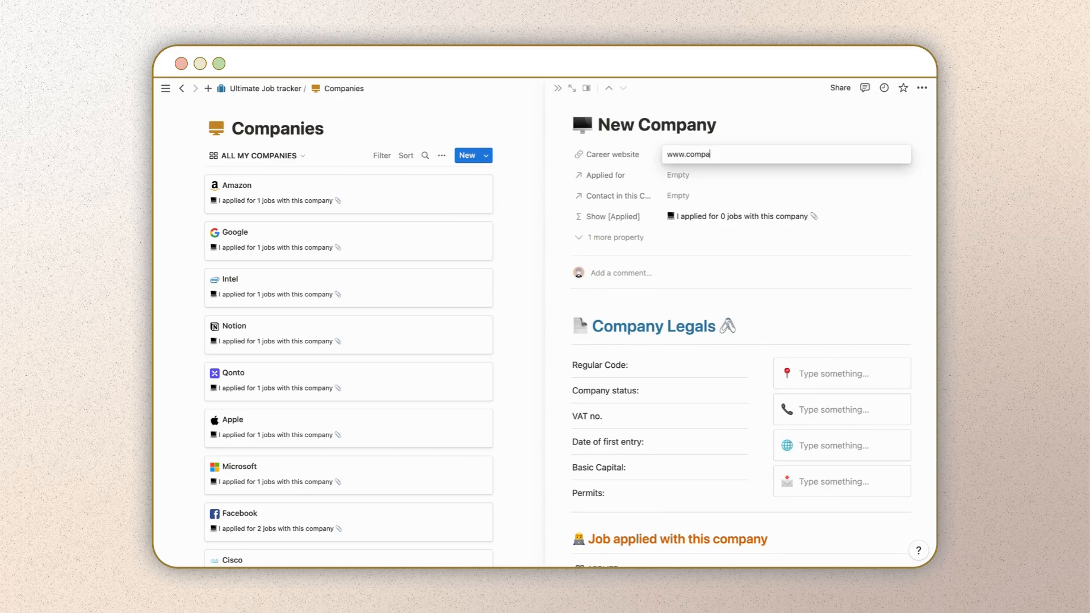
pyautogui.write('ny')
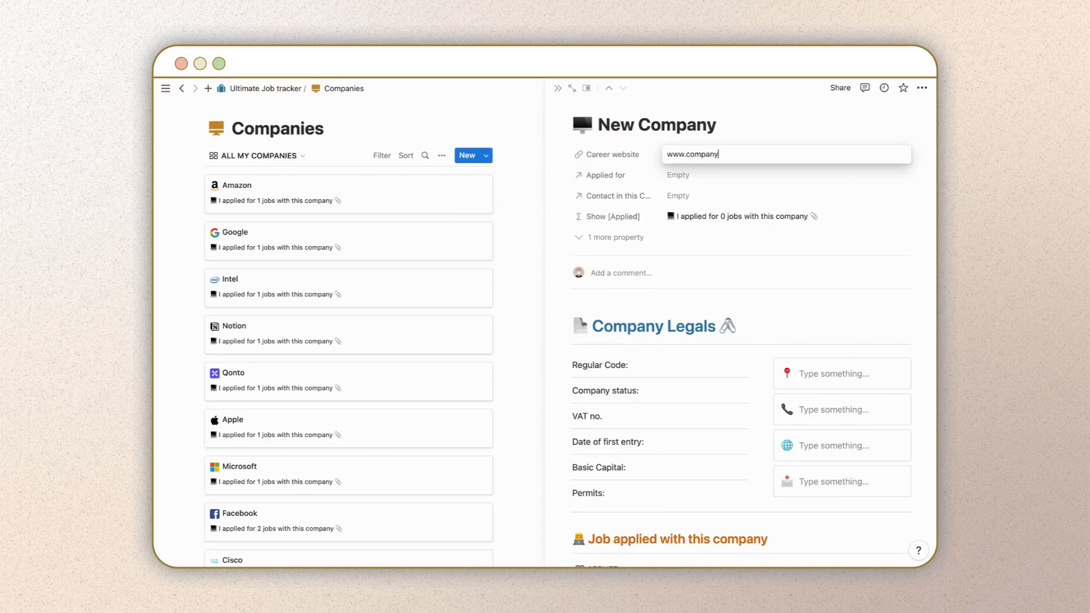
pyautogui.write('.com')
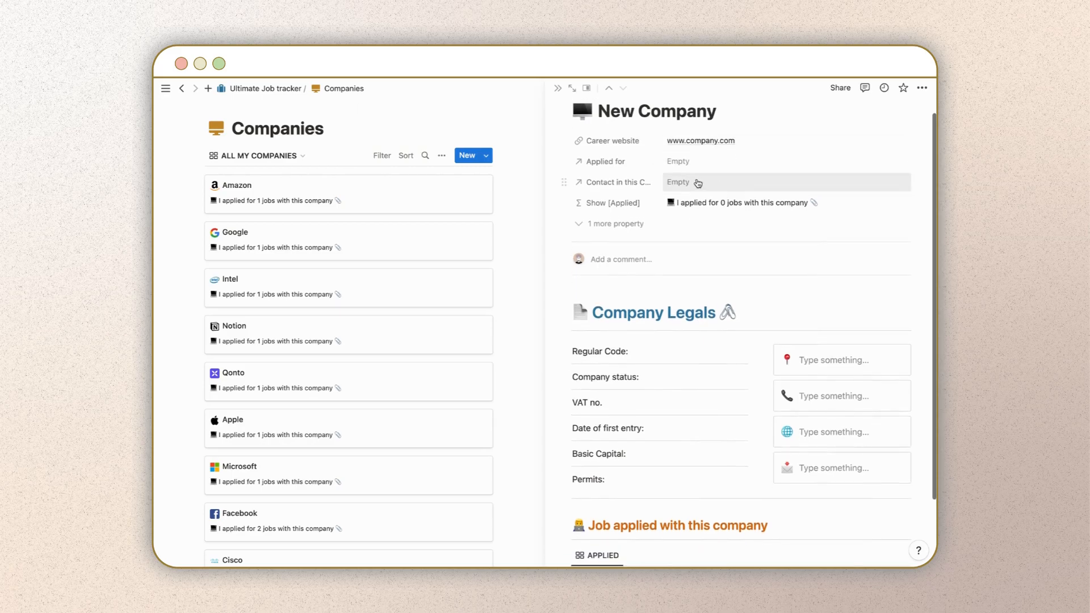
pyautogui.click(694, 182)
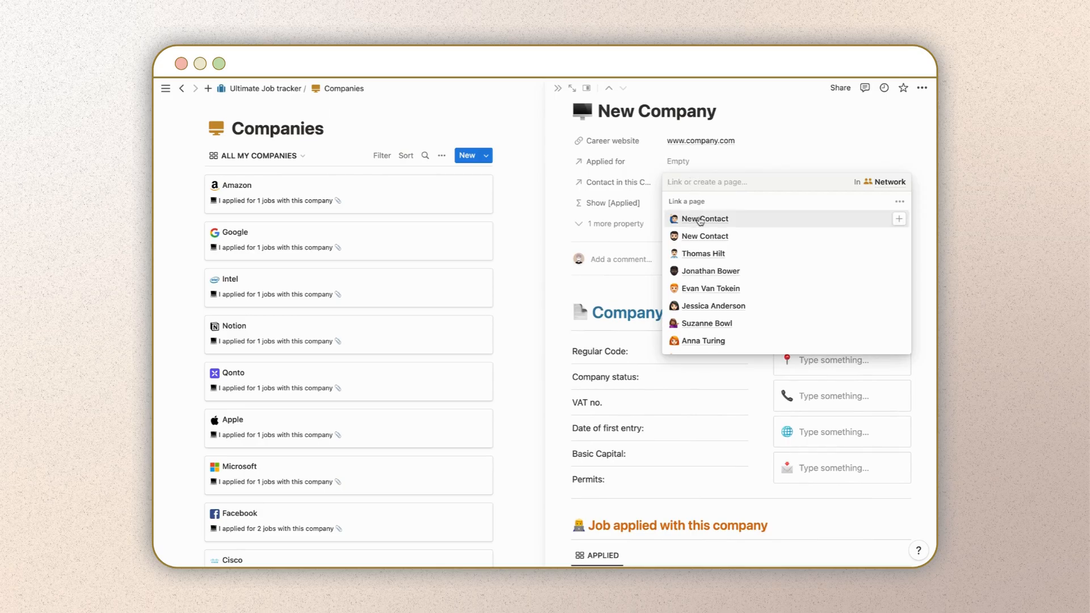
pyautogui.click(704, 220)
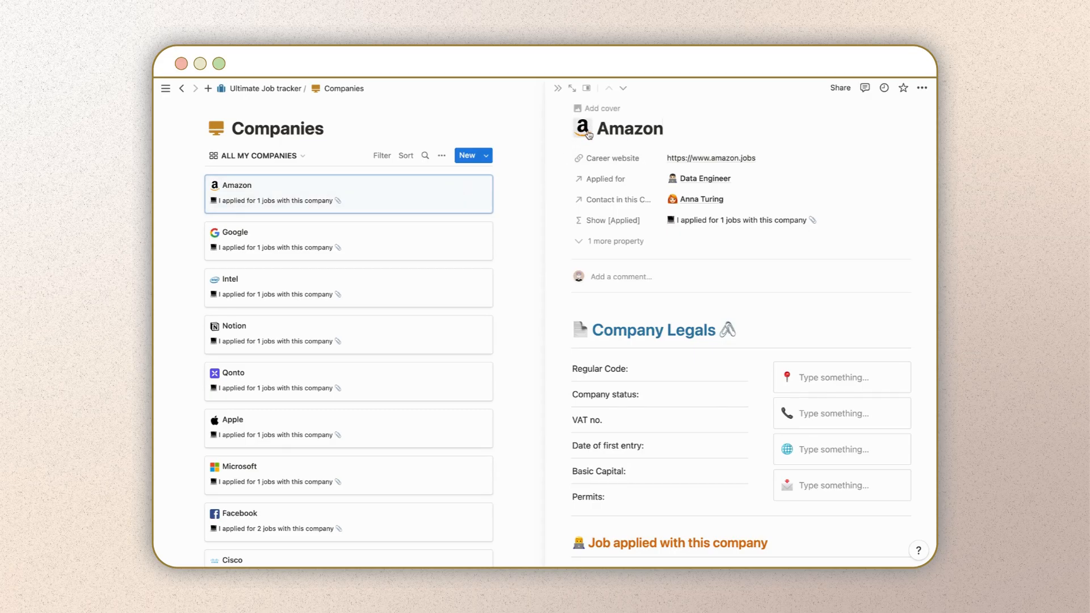
# Leave the Companies gallery and open the Job Applications page
pyautogui.scroll(-3)
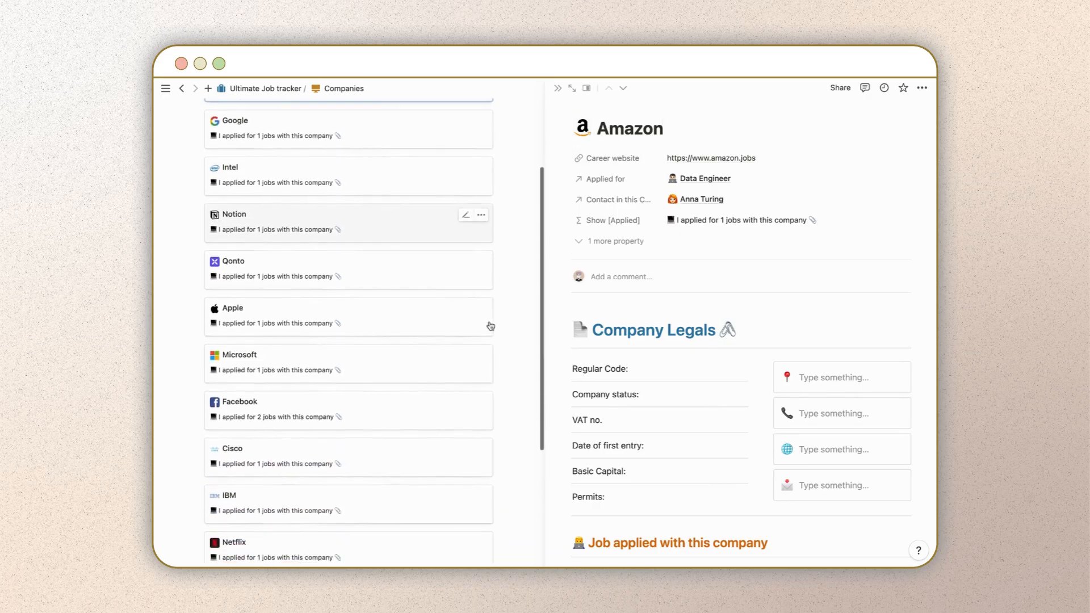
pyautogui.click(348, 519)
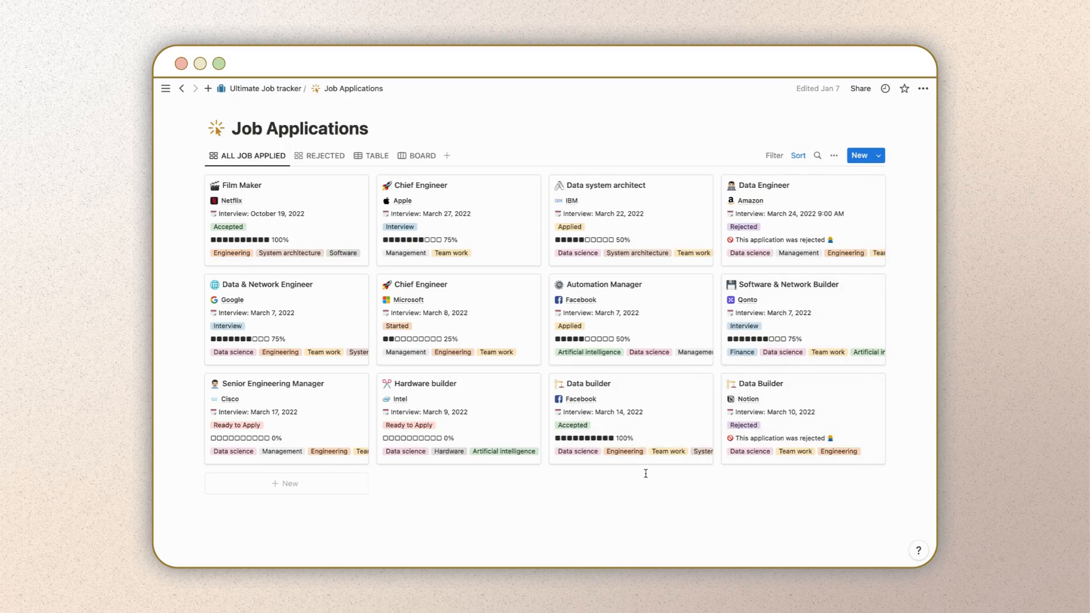
# Create a New Job application linked to New Company with status Applied
pyautogui.click(418, 284)
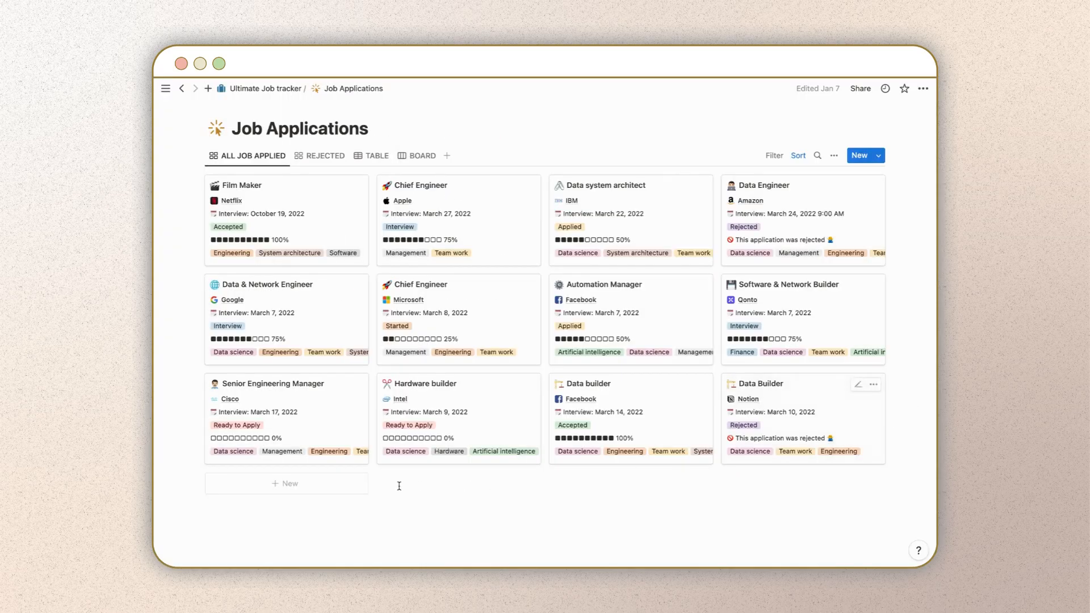
pyautogui.click(860, 156)
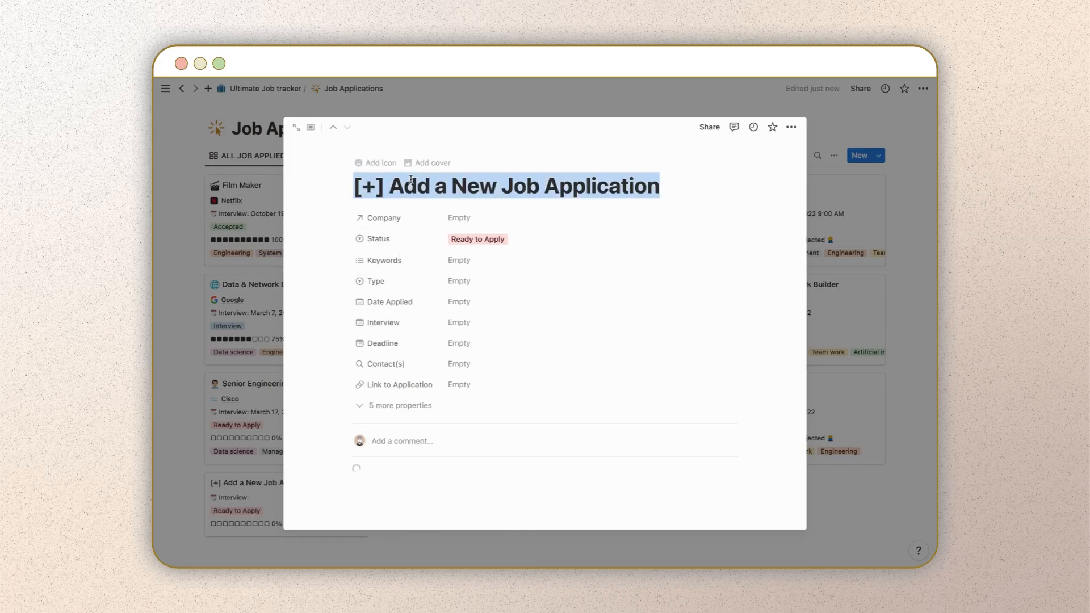
pyautogui.write('New Job')
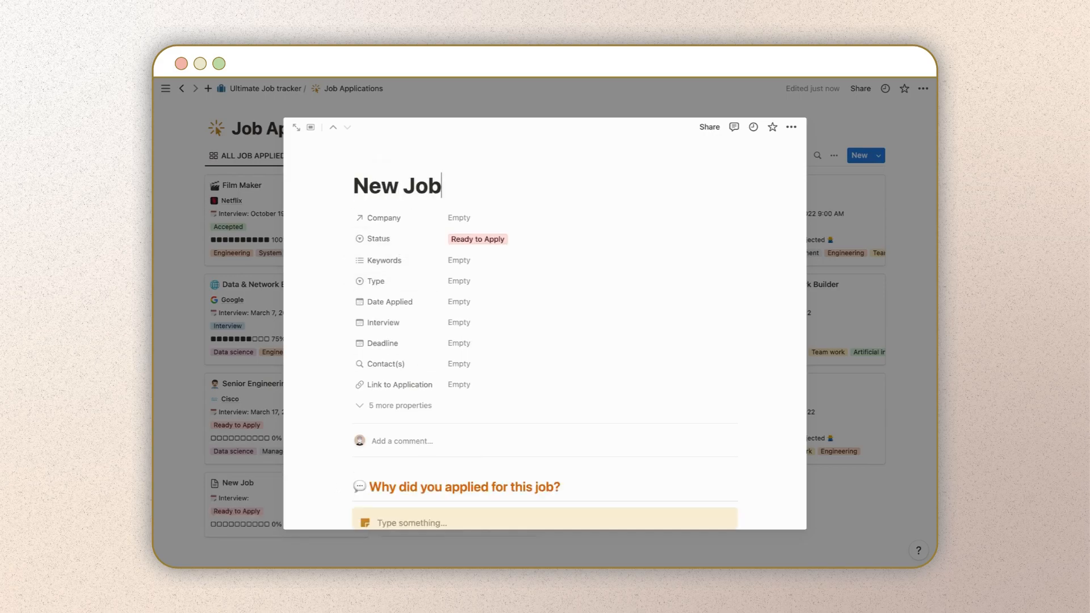
pyautogui.click(457, 218)
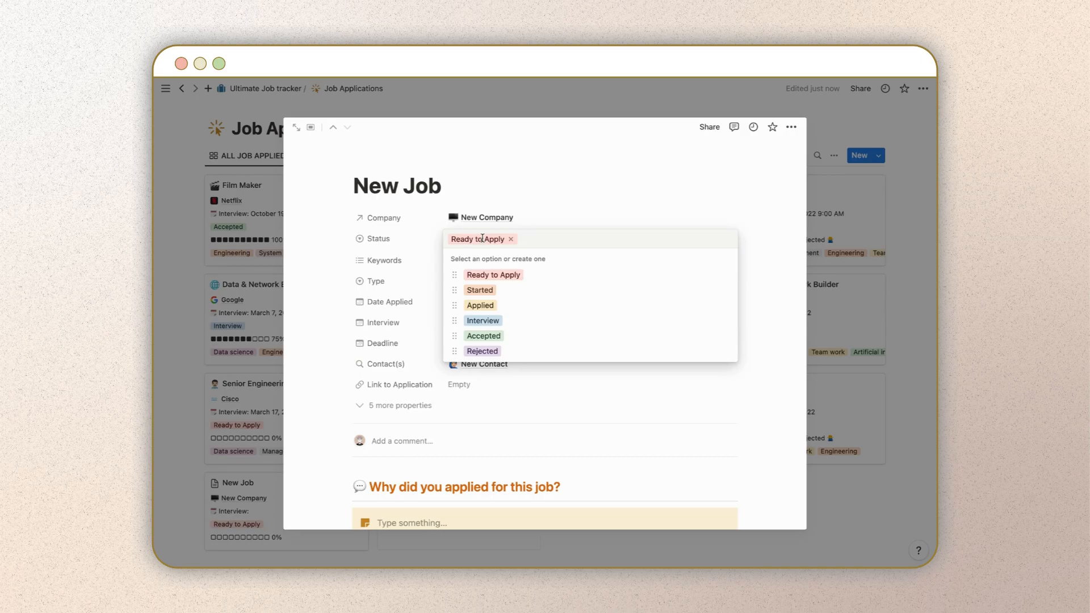
pyautogui.click(479, 289)
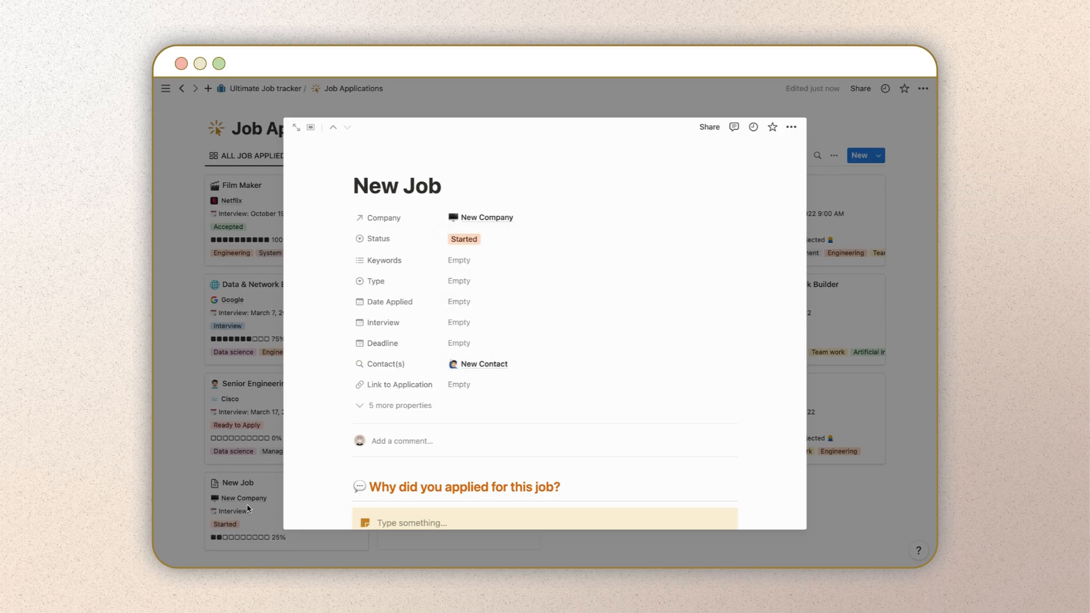
pyautogui.click(463, 239)
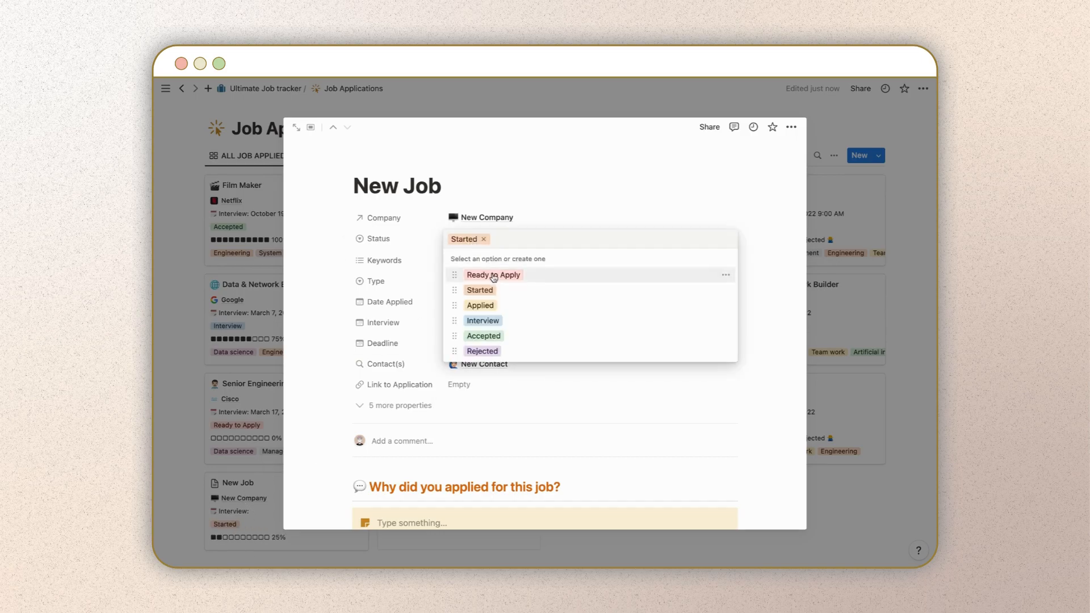
pyautogui.click(480, 304)
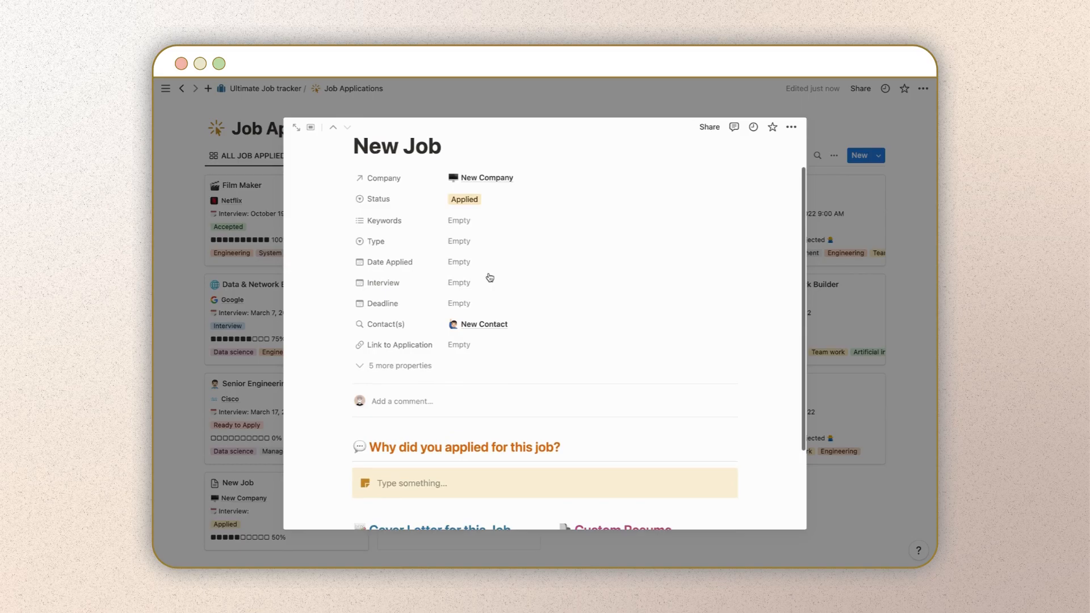
# Add keywords and set applied May 1, interview May 26 and deadline April 6, 2023
pyautogui.scroll(-3)
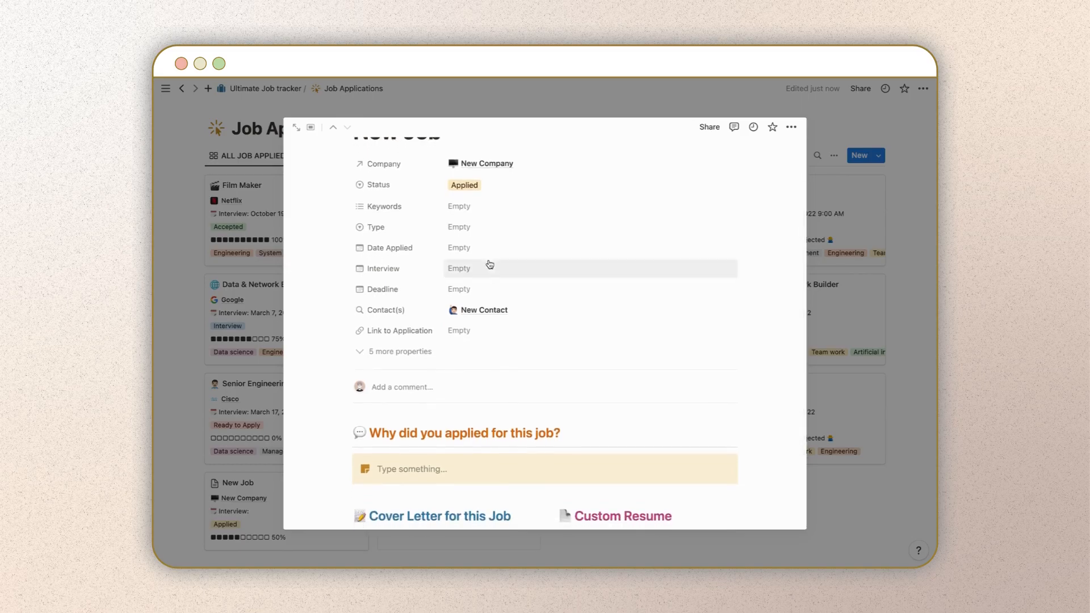
pyautogui.click(459, 206)
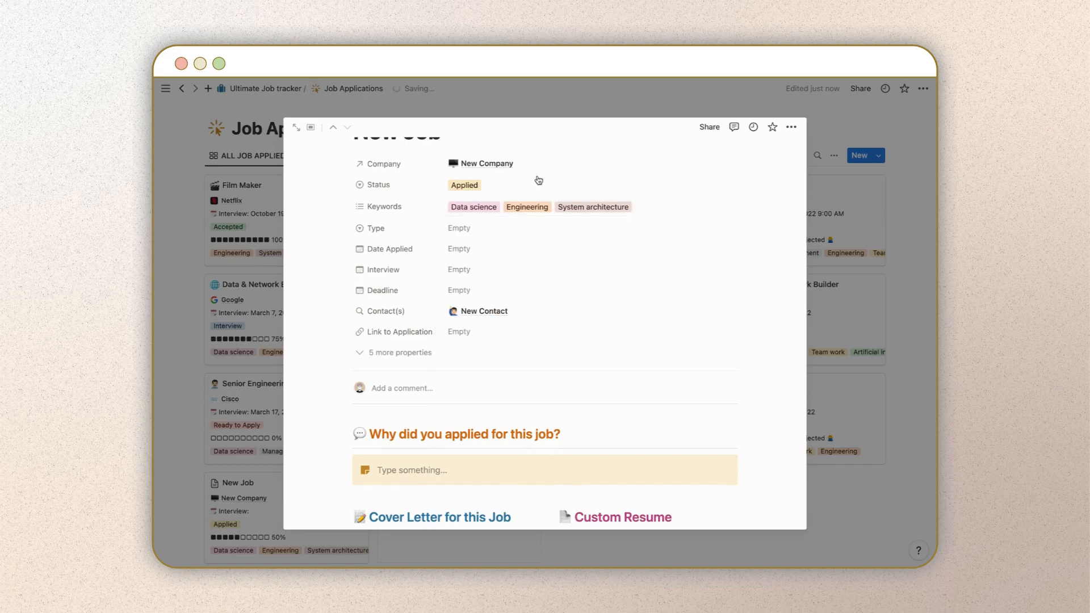
pyautogui.click(458, 248)
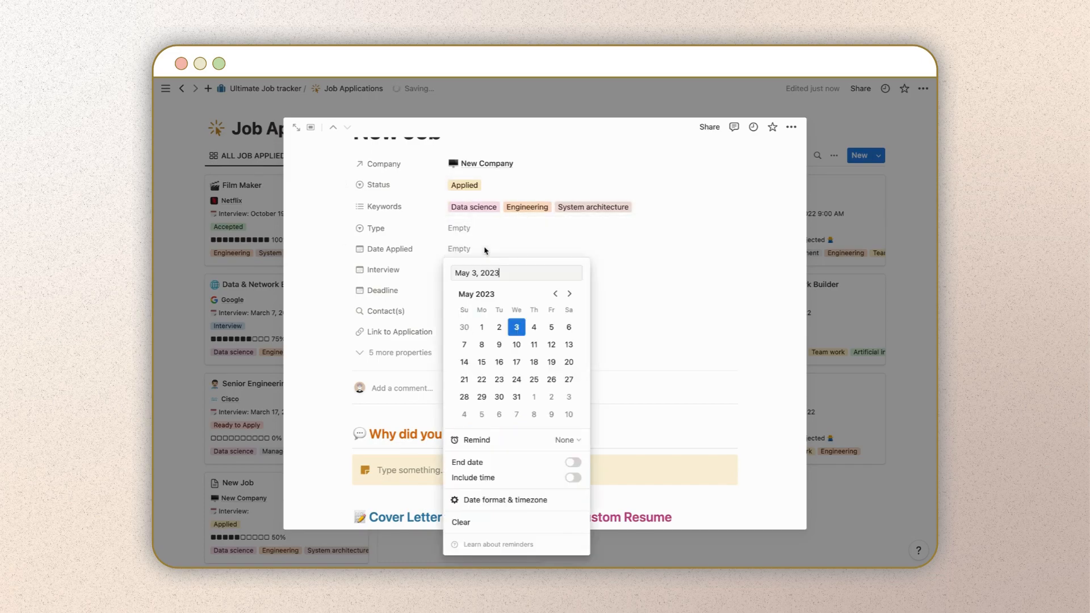
pyautogui.click(482, 327)
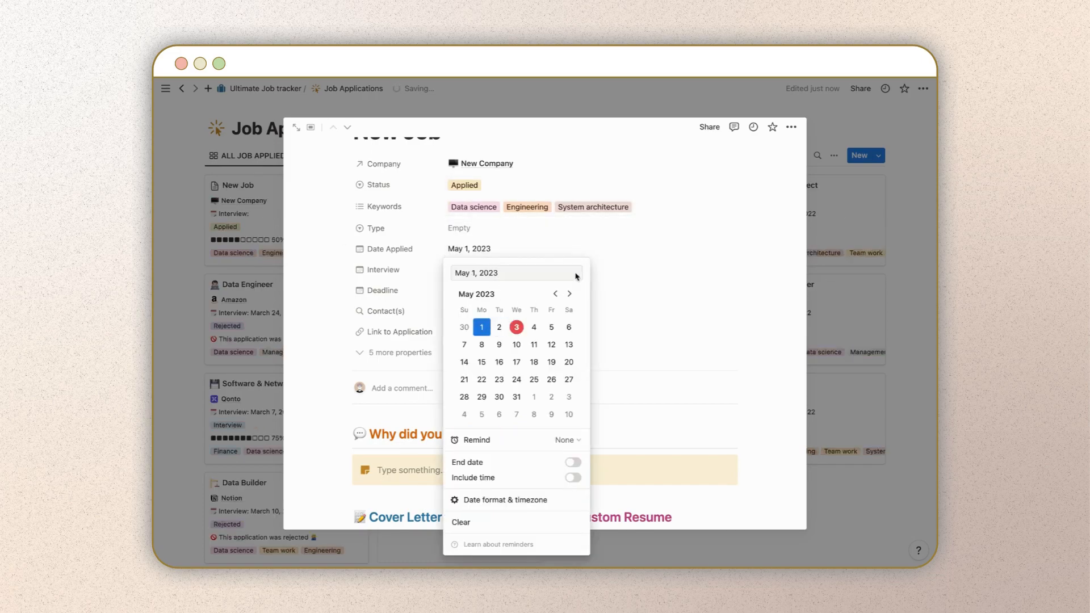
pyautogui.click(516, 327)
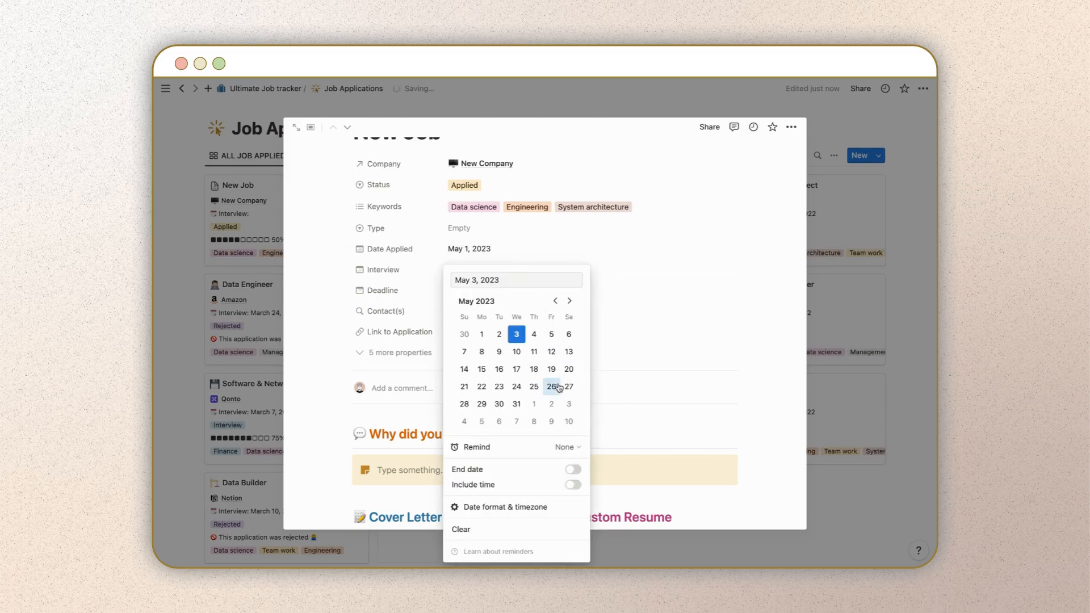
pyautogui.click(552, 386)
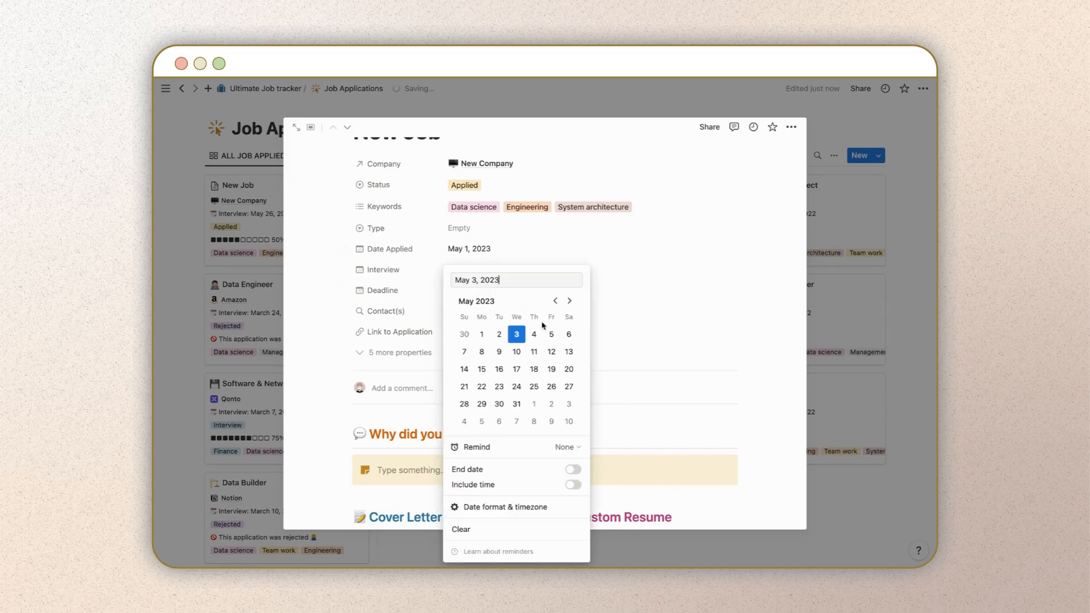
pyautogui.click(555, 299)
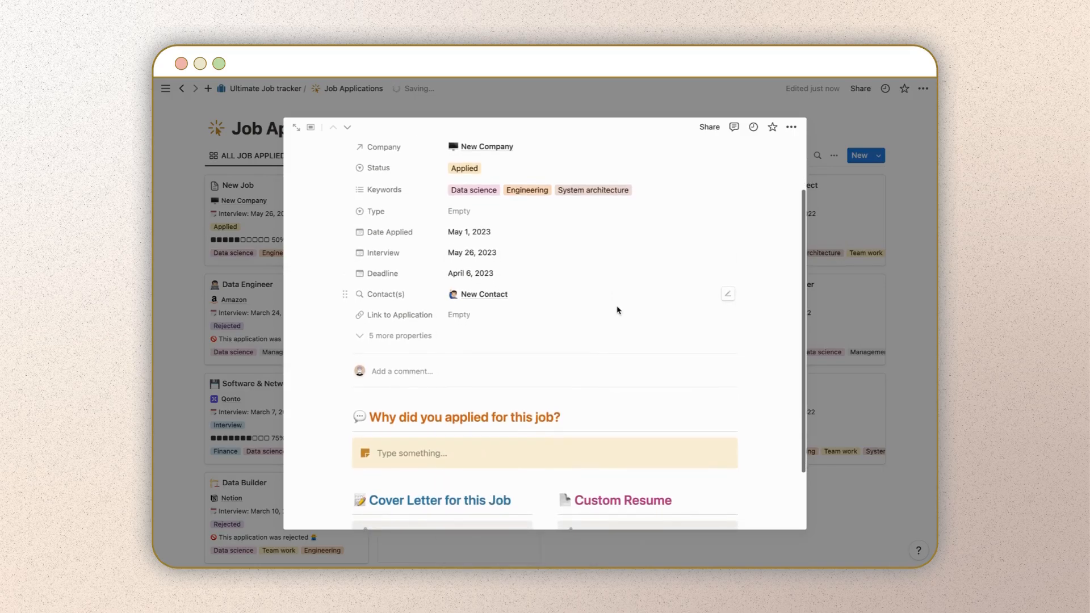
# Set the interview date to remind on the day of the event
pyautogui.click(472, 253)
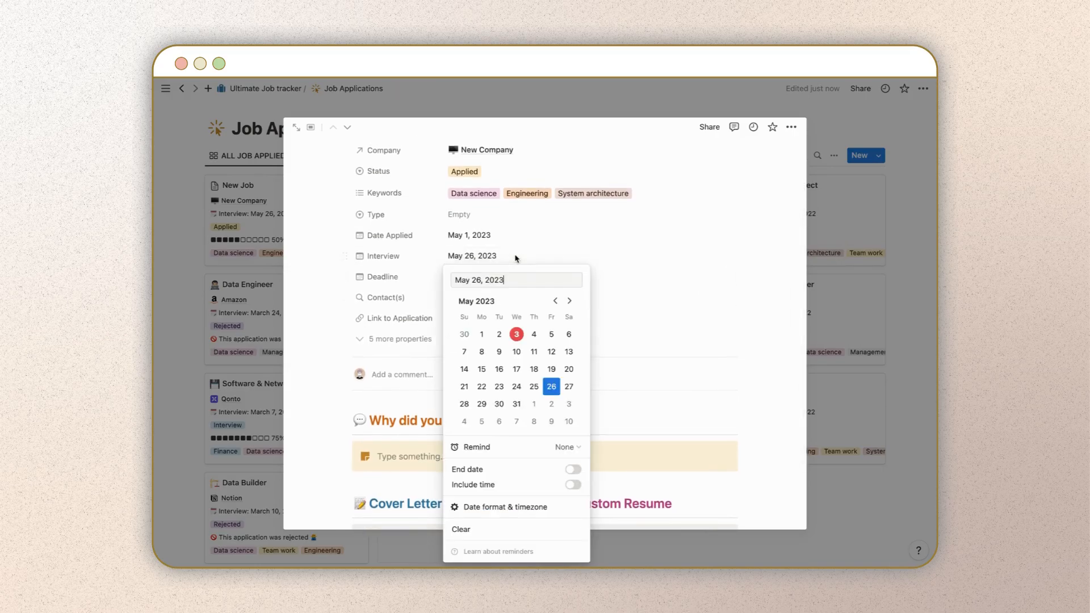
pyautogui.click(566, 447)
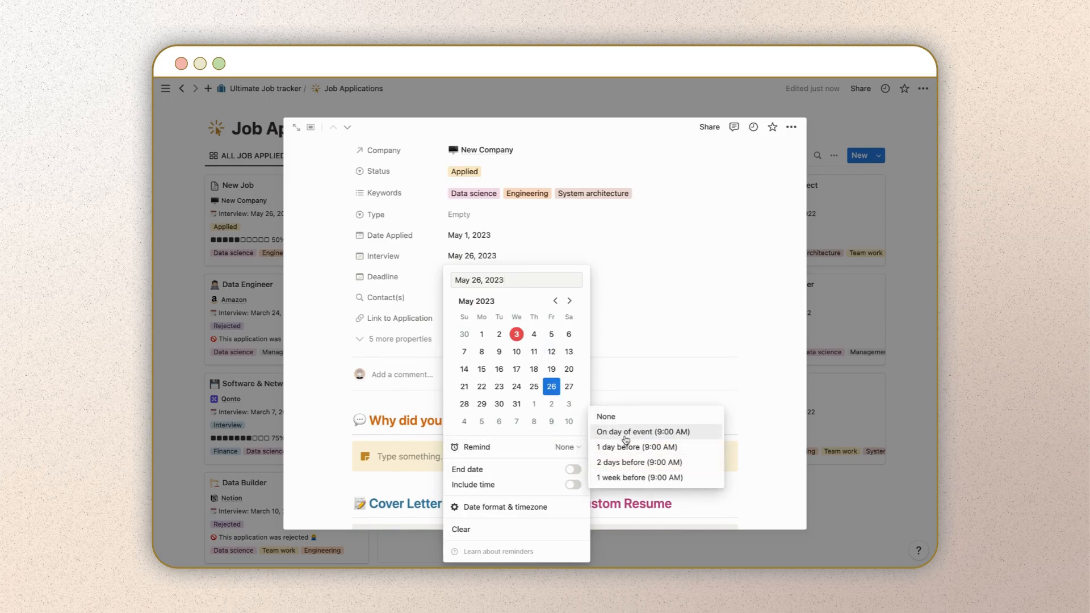
pyautogui.click(637, 432)
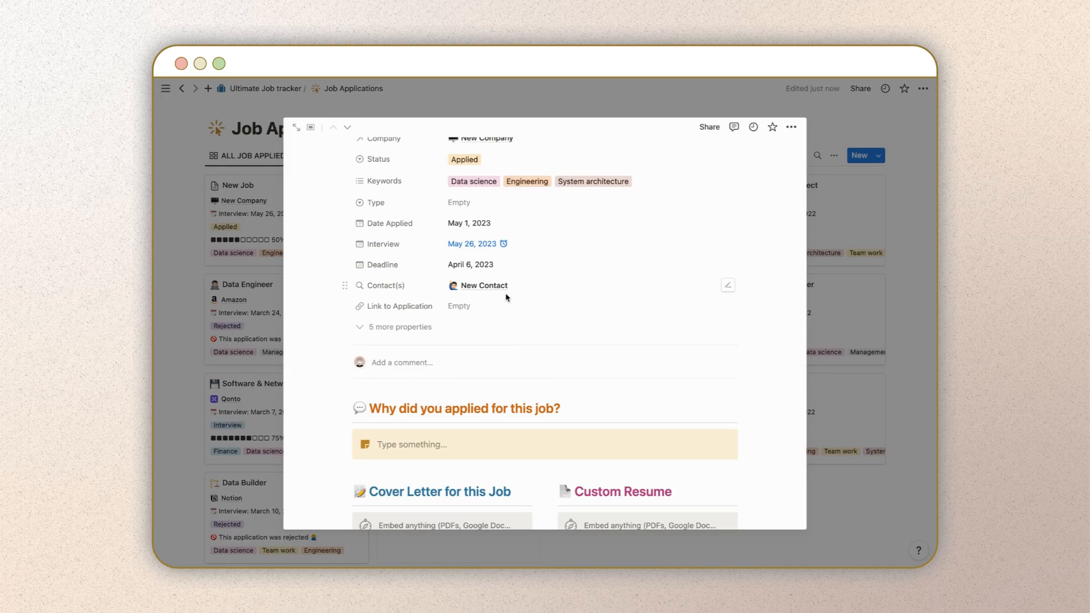
# Give the New Job page a notepad emoji icon found by searching 'note'
pyautogui.scroll(-3)
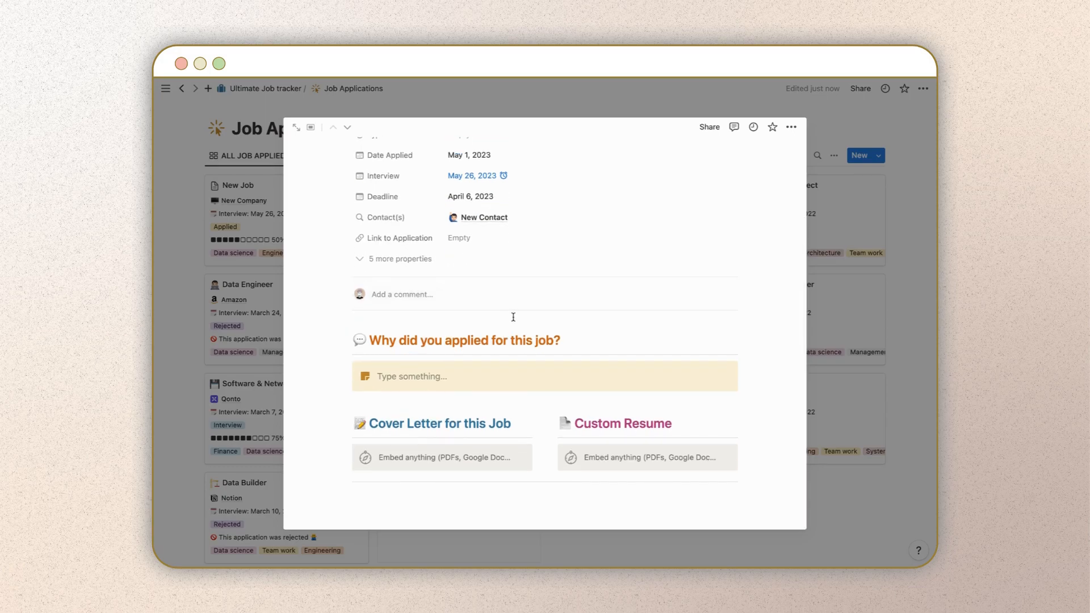
pyautogui.moveTo(633, 467)
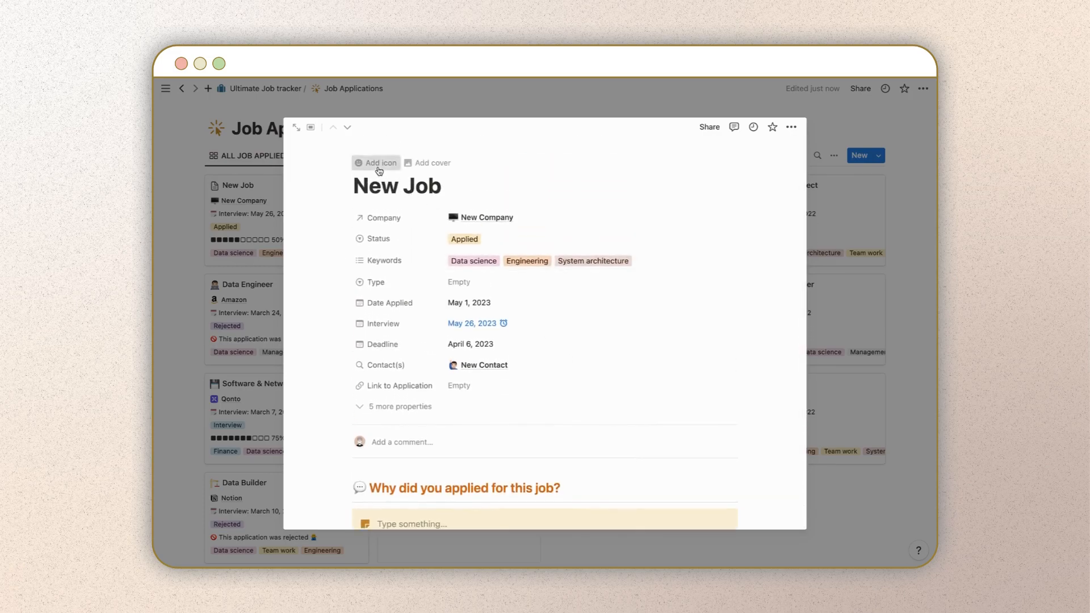
pyautogui.click(376, 163)
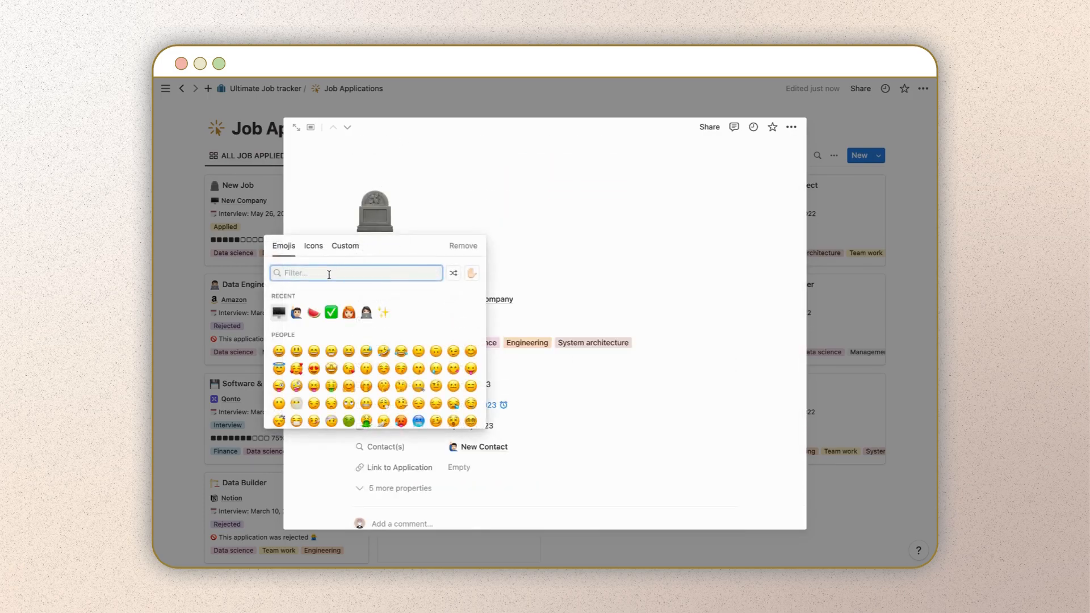
pyautogui.write('note')
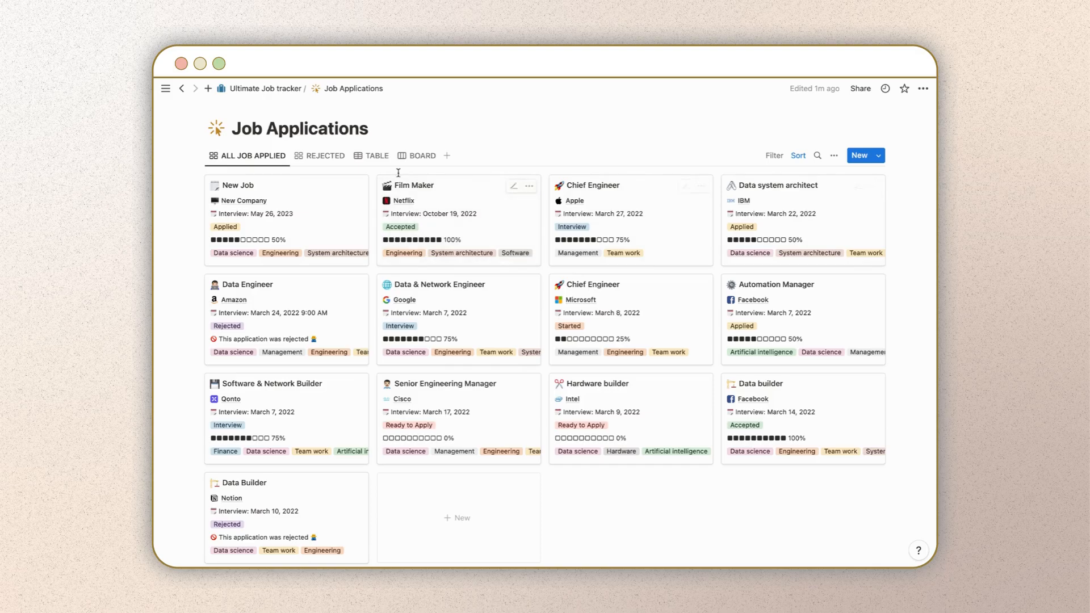
# Review Job Applications in the Rejected, Table and Board views, moving New Job to Accepted
pyautogui.click(324, 156)
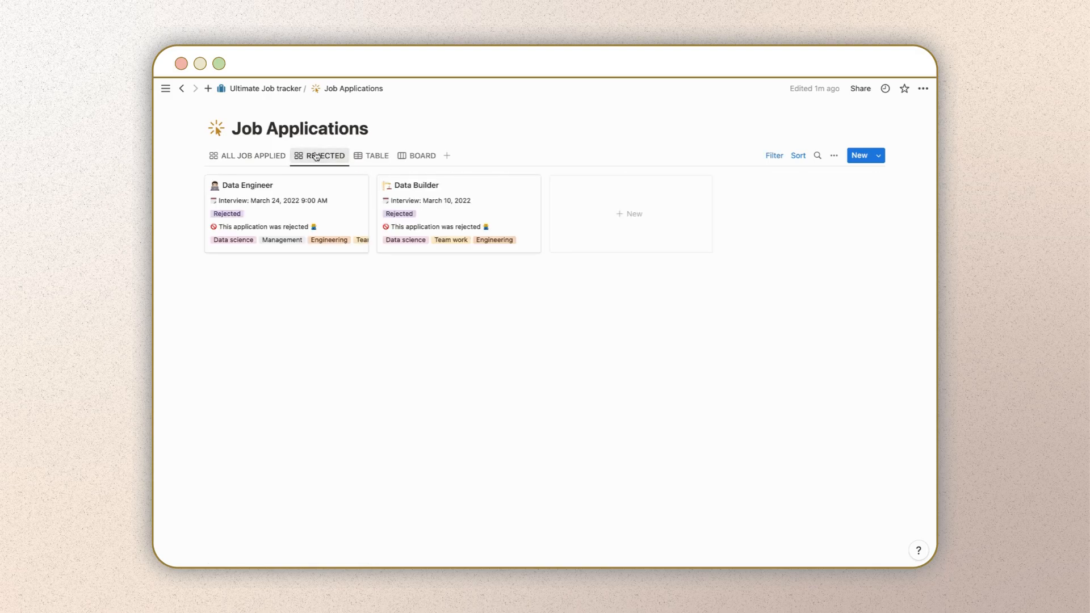
pyautogui.click(375, 156)
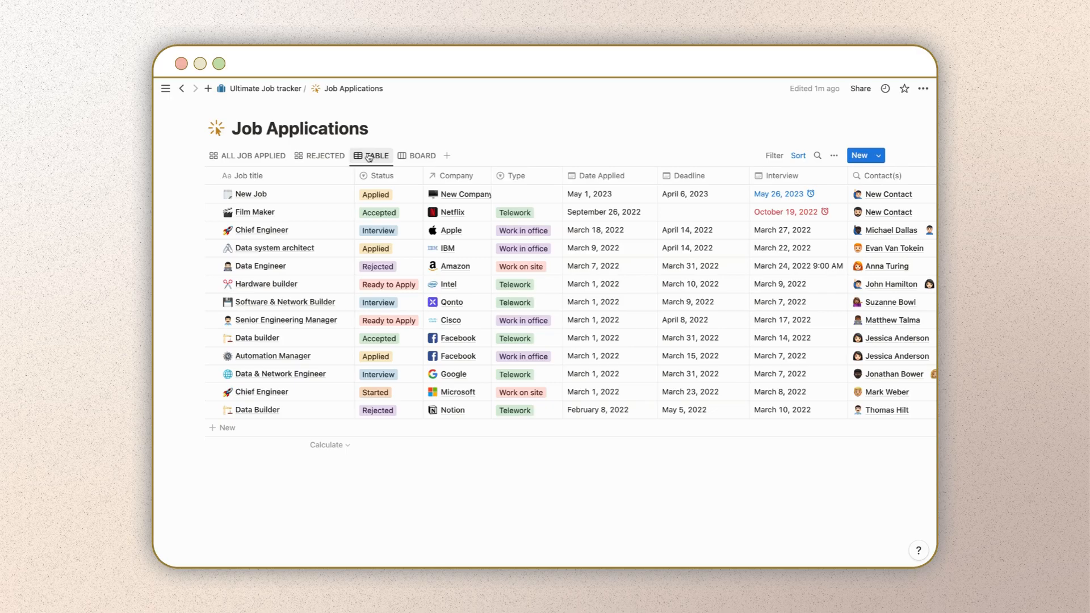
pyautogui.hscroll(3)
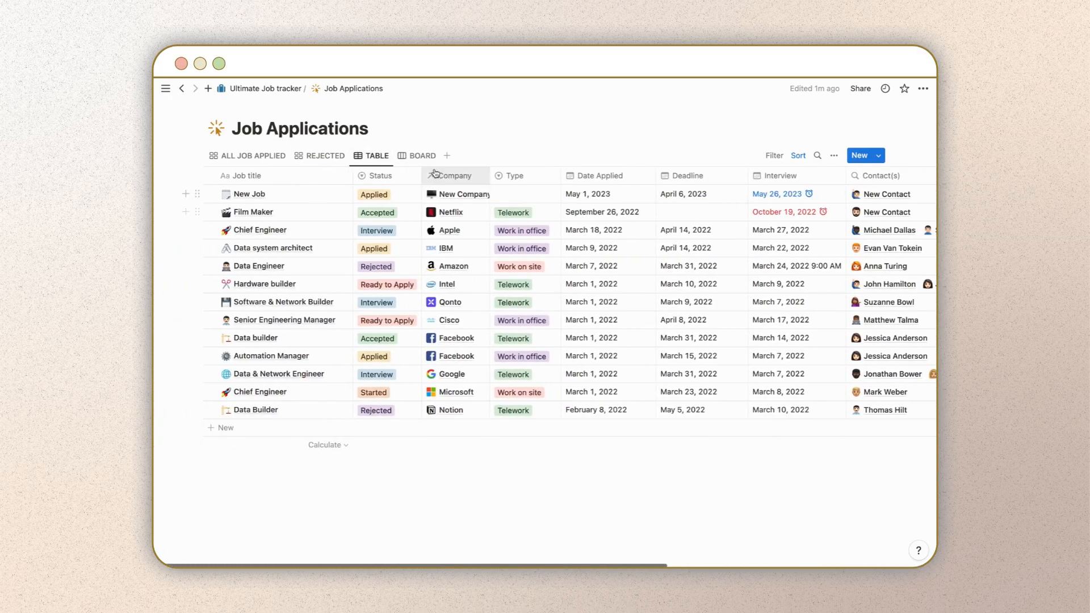
pyautogui.click(420, 156)
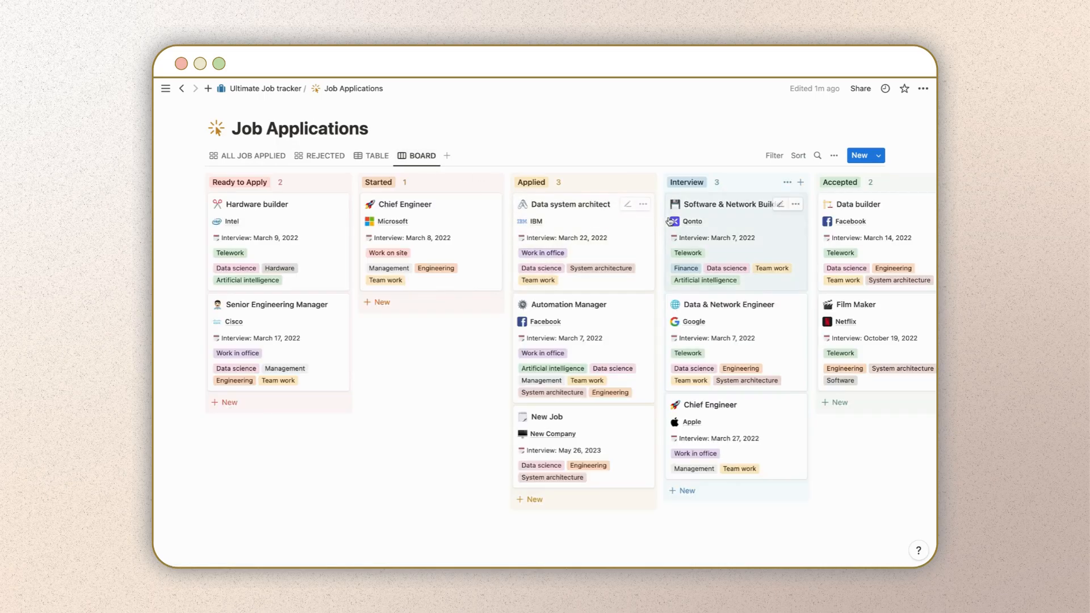
pyautogui.hscroll(3)
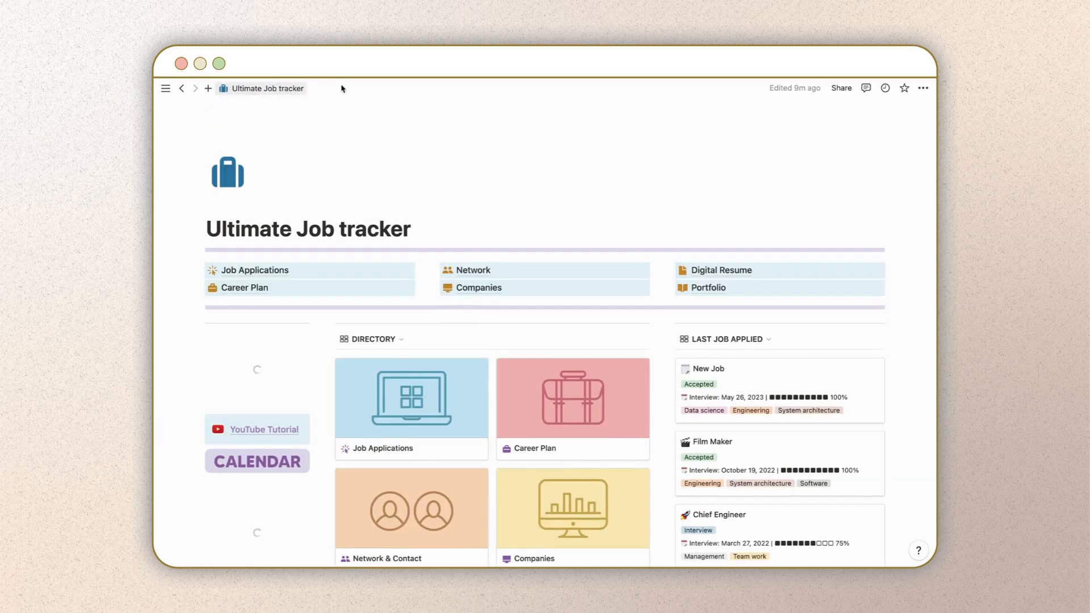
# Review the New Job application from the Last Job Applied card on the dashboard
pyautogui.scroll(-3)
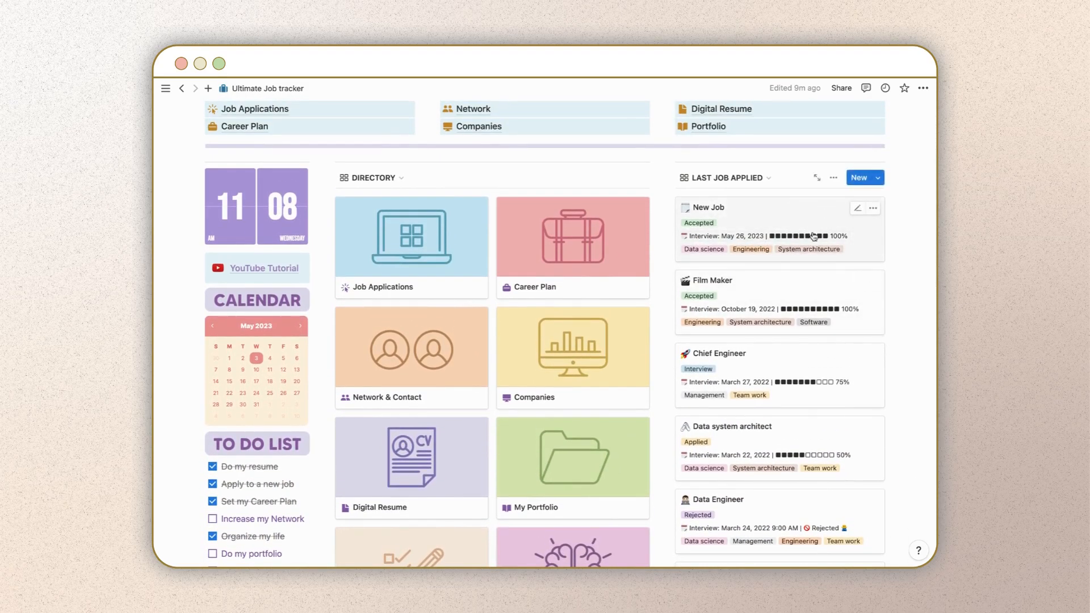
pyautogui.click(709, 207)
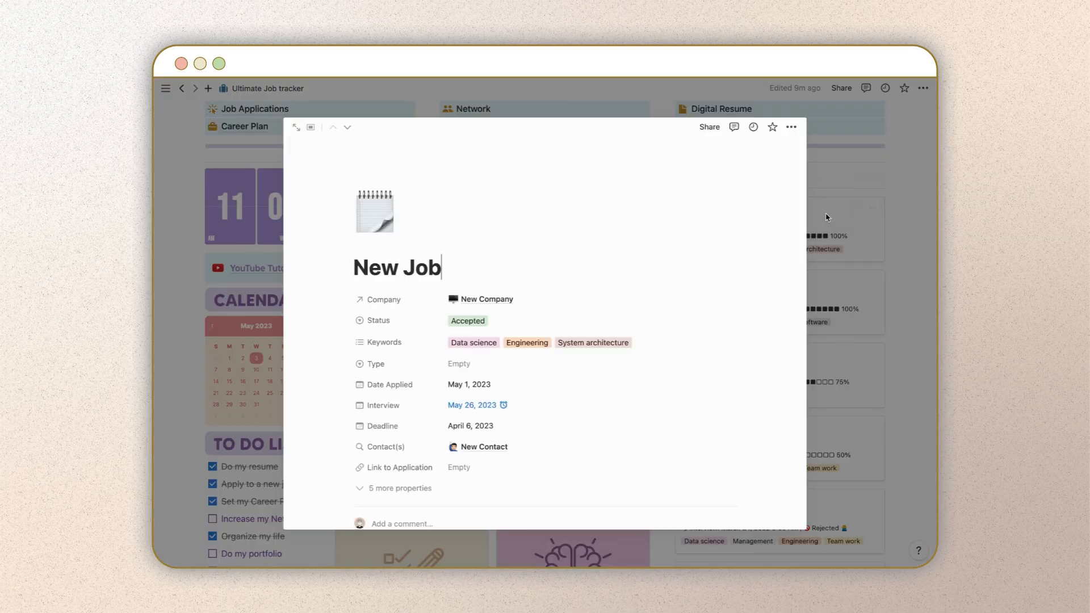
pyautogui.scroll(-3)
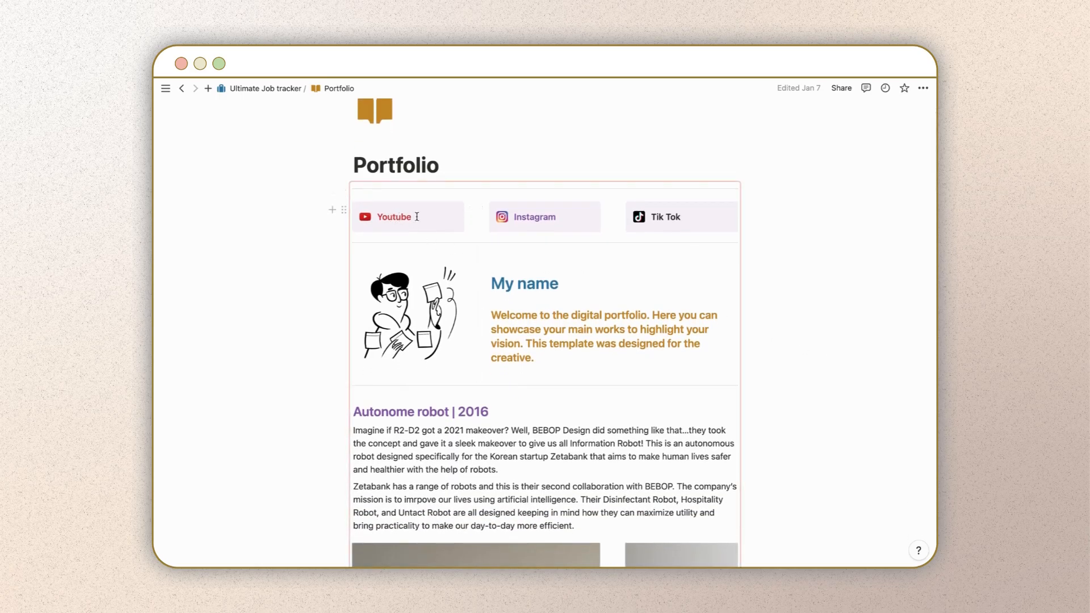
pyautogui.doubleClick(394, 217)
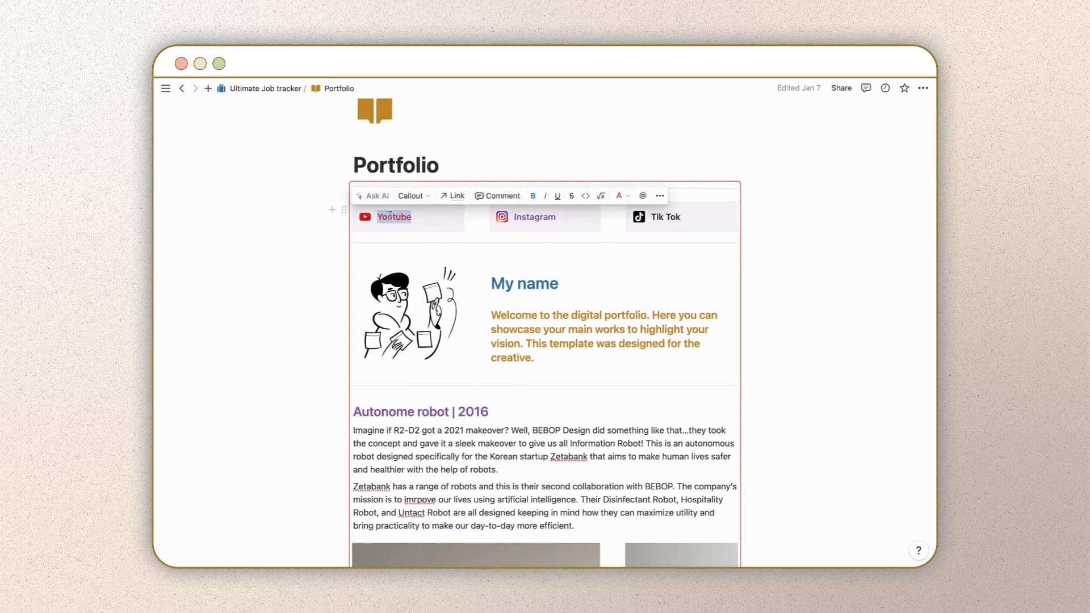
pyautogui.click(455, 195)
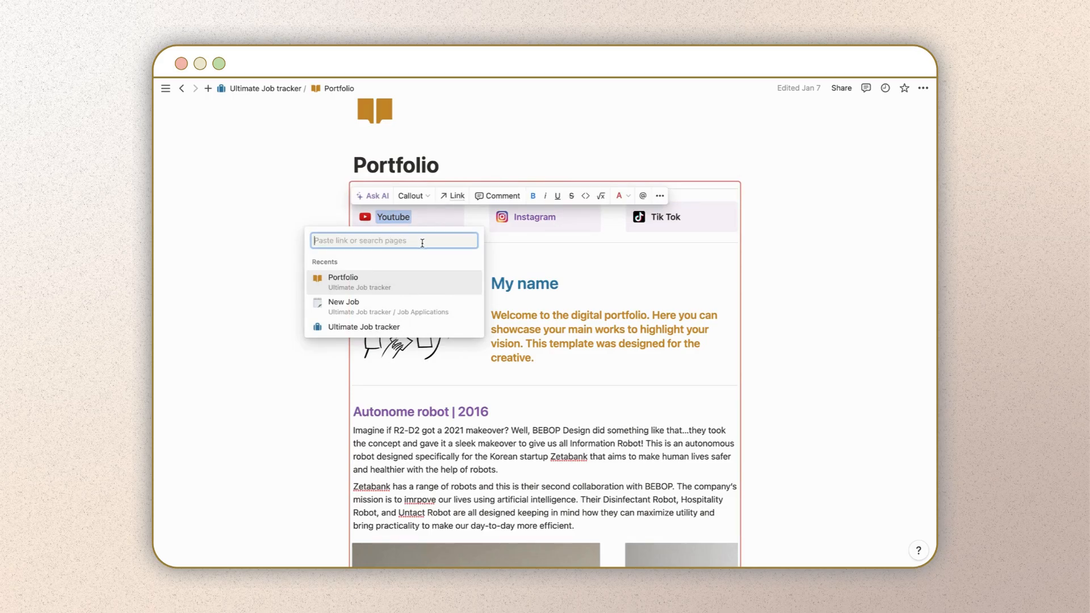
pyautogui.click(772, 240)
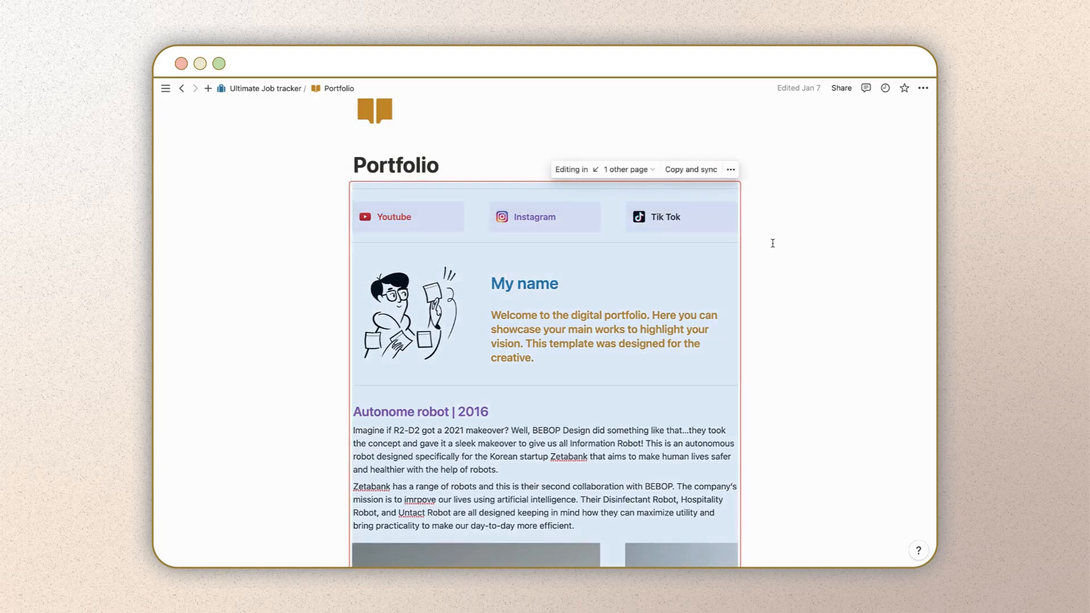
# Replace the large Autonome robot photo with the green desktop device image via Replace
pyautogui.scroll(-3)
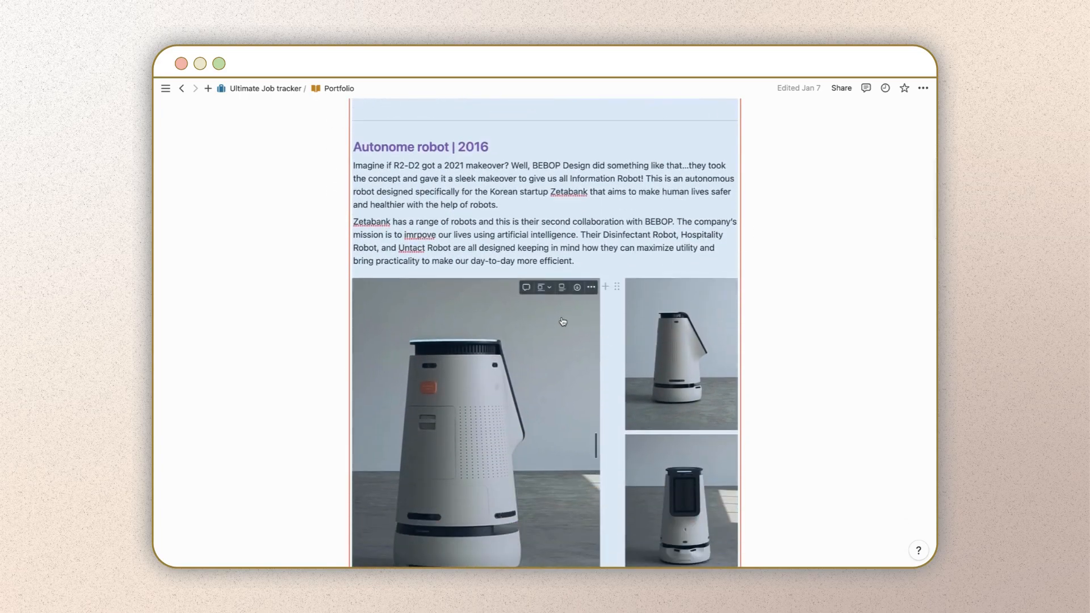
pyautogui.scroll(-3)
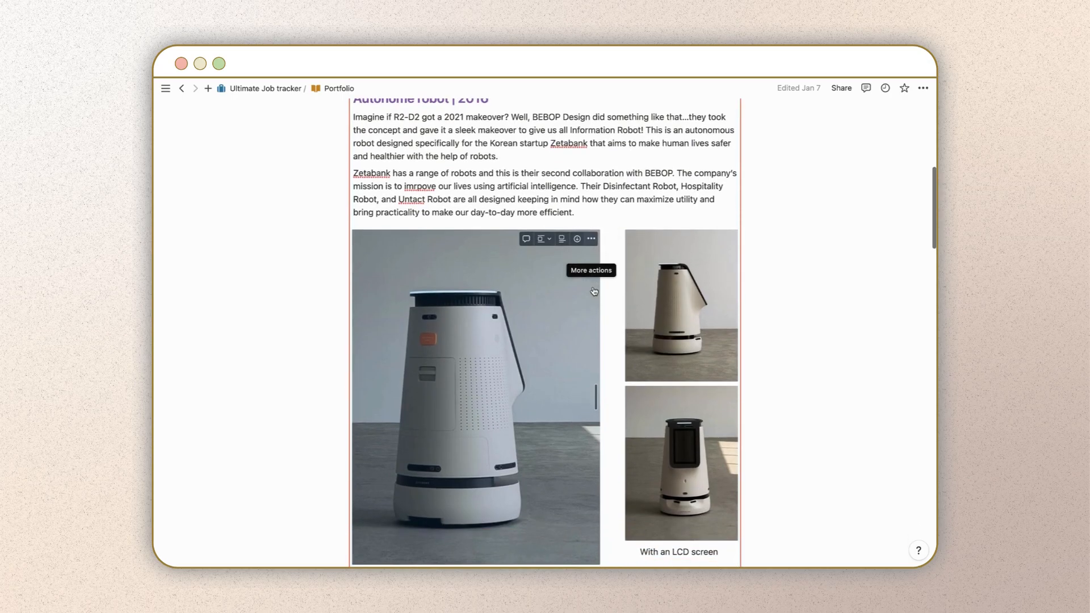
pyautogui.click(591, 240)
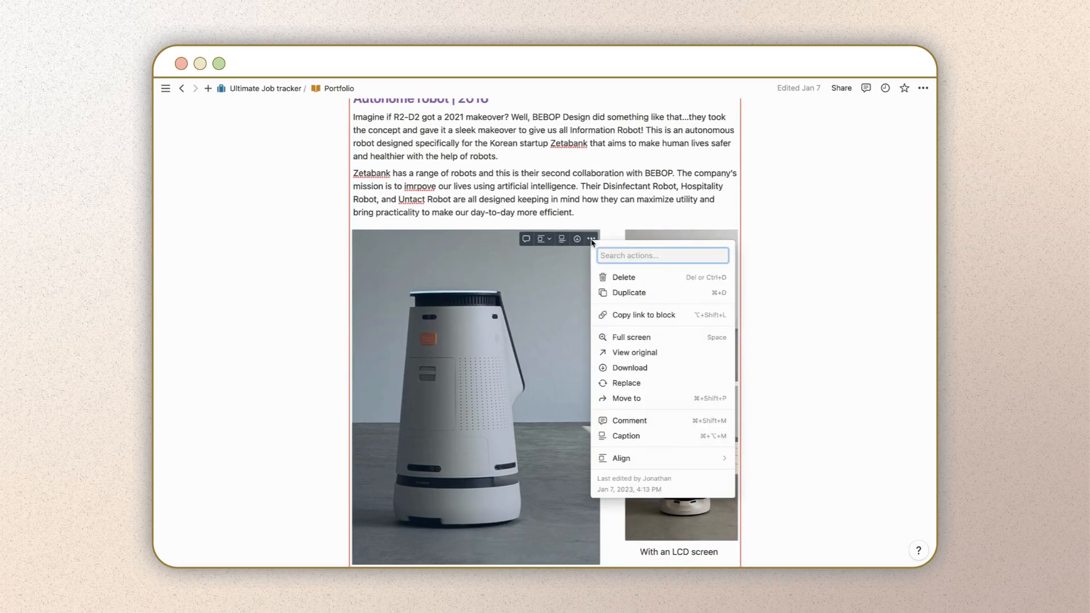
pyautogui.click(627, 383)
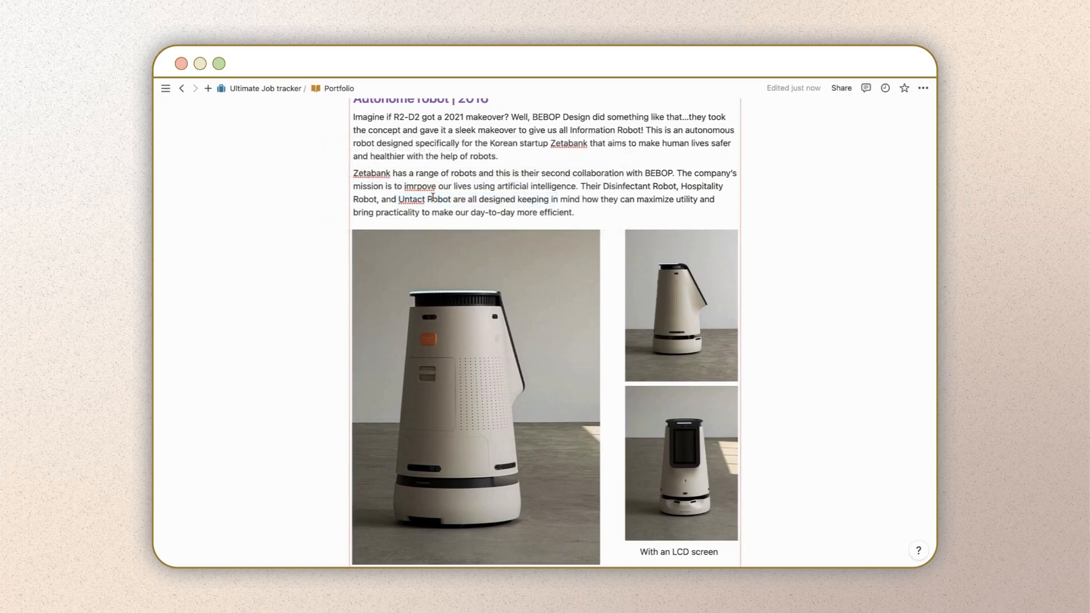
pyautogui.scroll(-3)
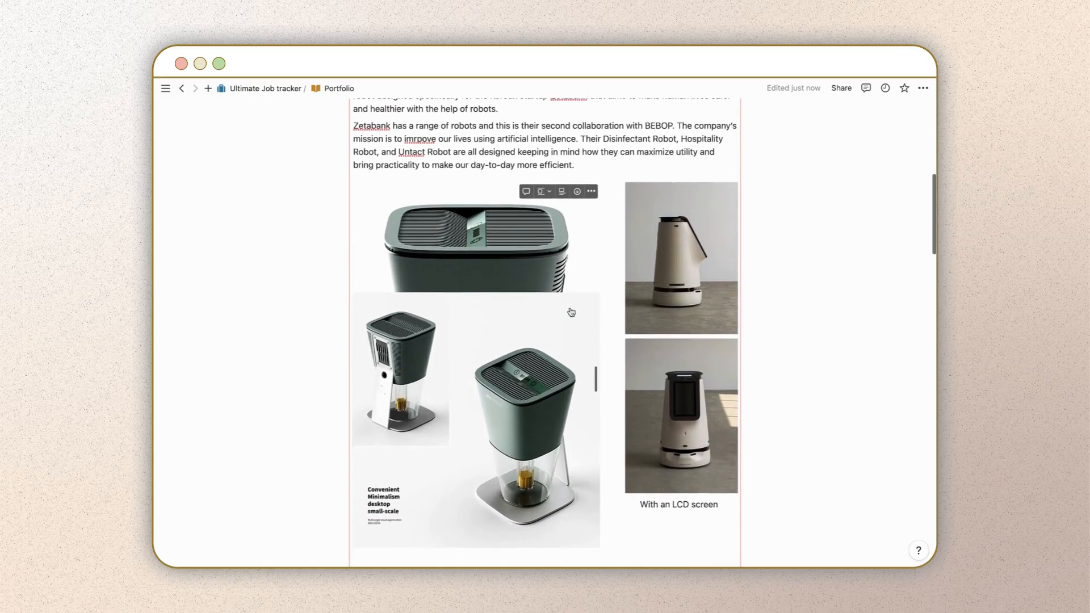
pyautogui.scroll(-3)
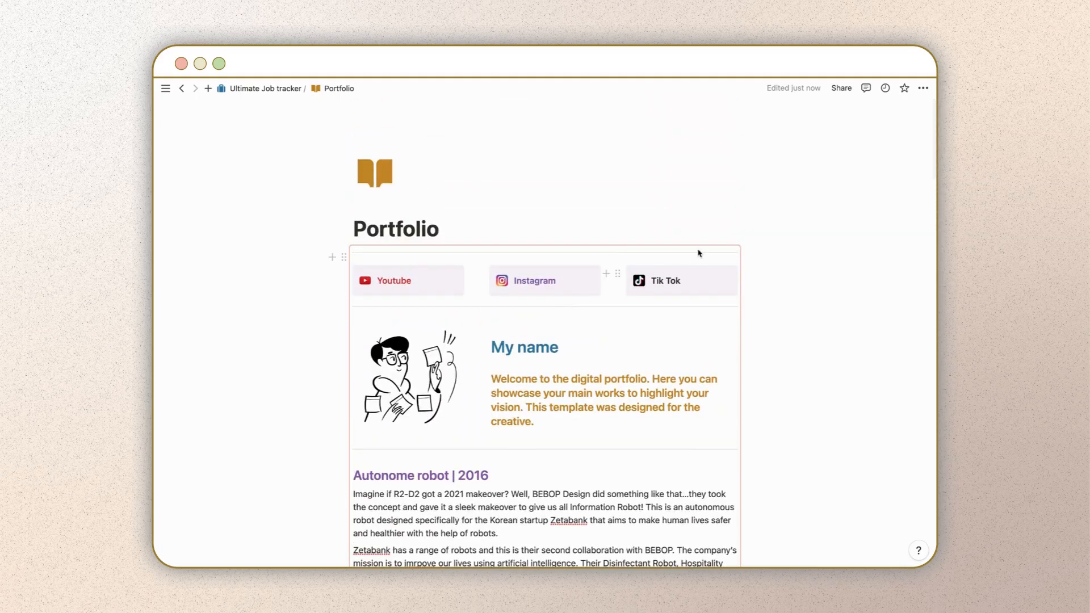
# Turn on Share to web for the Portfolio page and copy its public web link
pyautogui.click(840, 88)
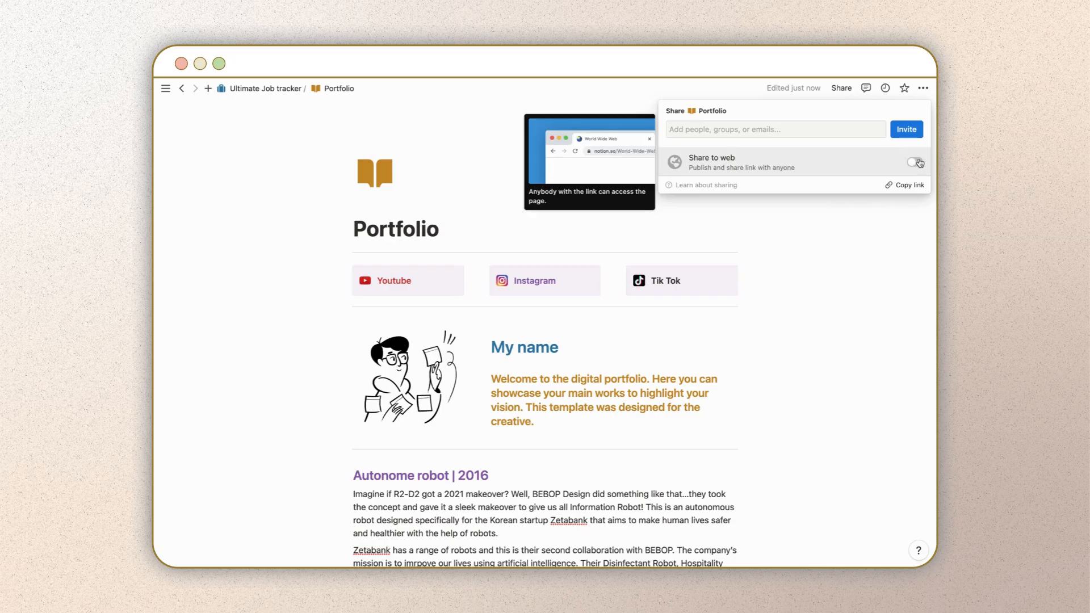
pyautogui.click(914, 162)
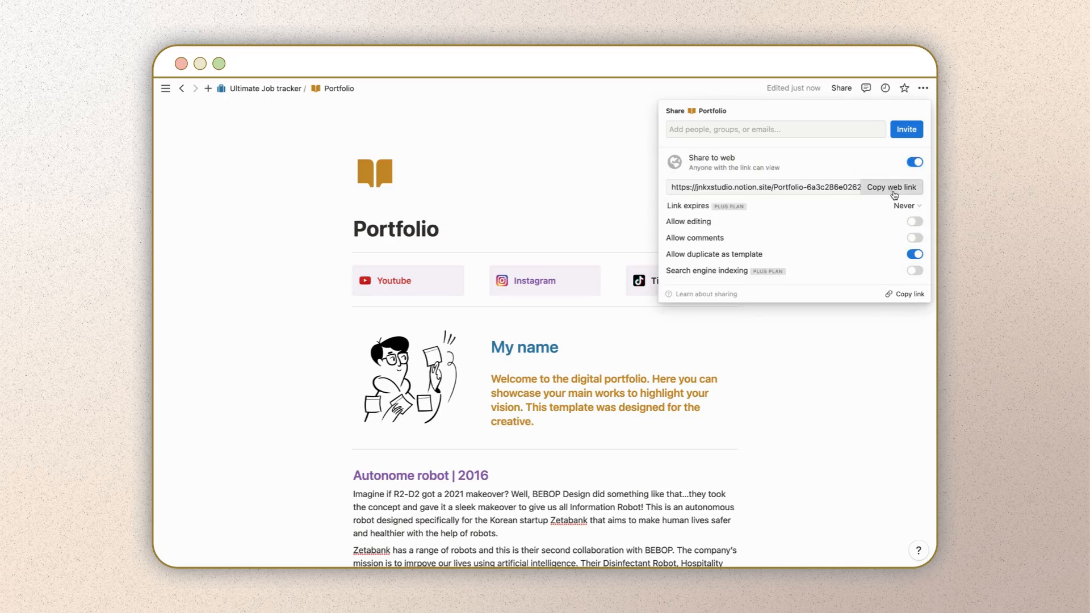
pyautogui.click(891, 187)
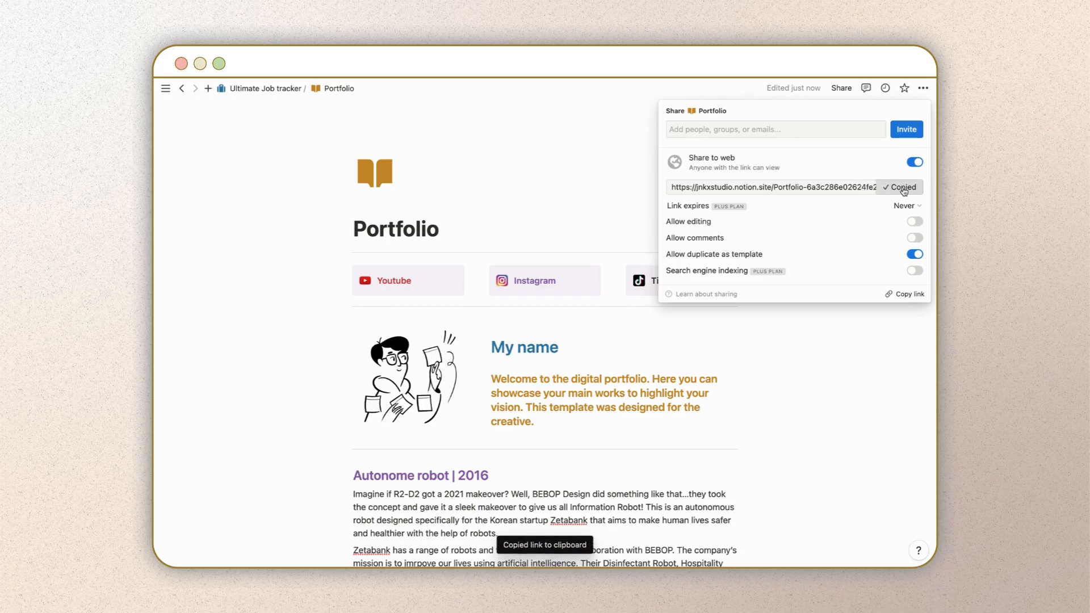